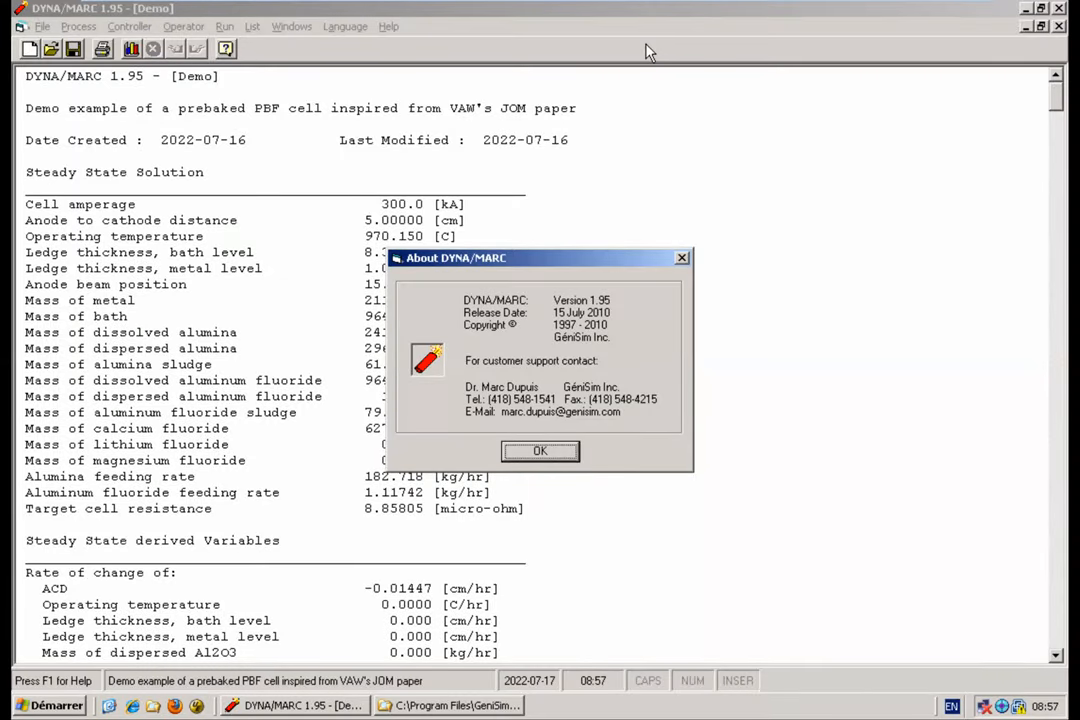
mouse_move(797, 233)
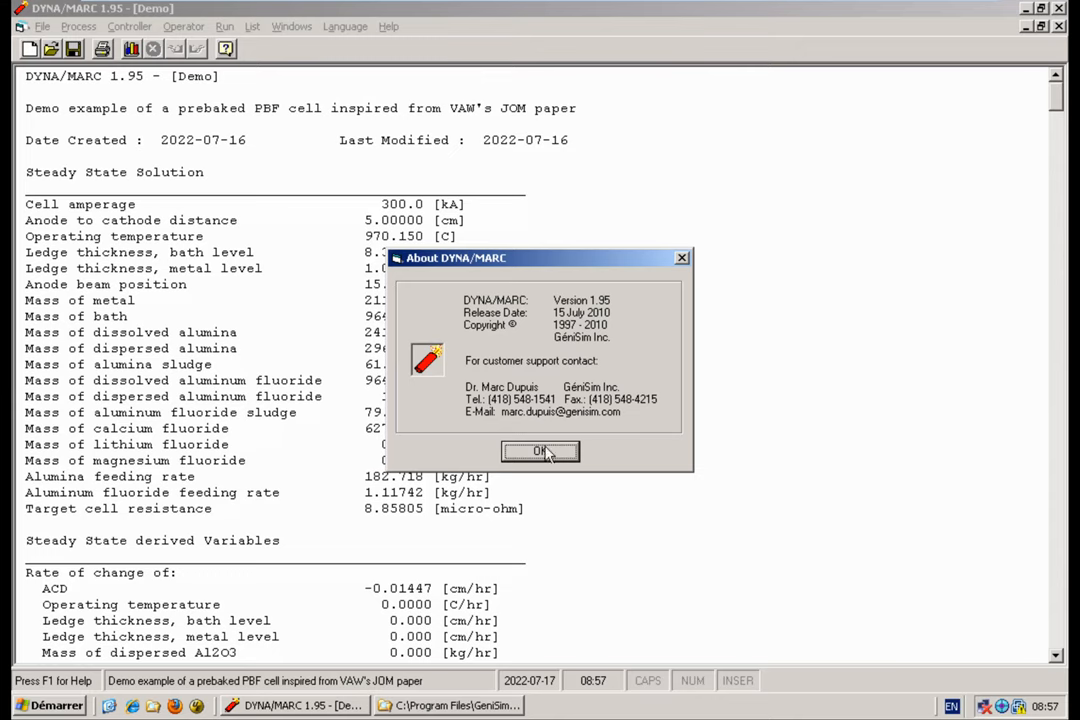
Step: Close the About DYNA/MARC version dialog to reveal the demo cell's steady-state report
left_click(540, 451)
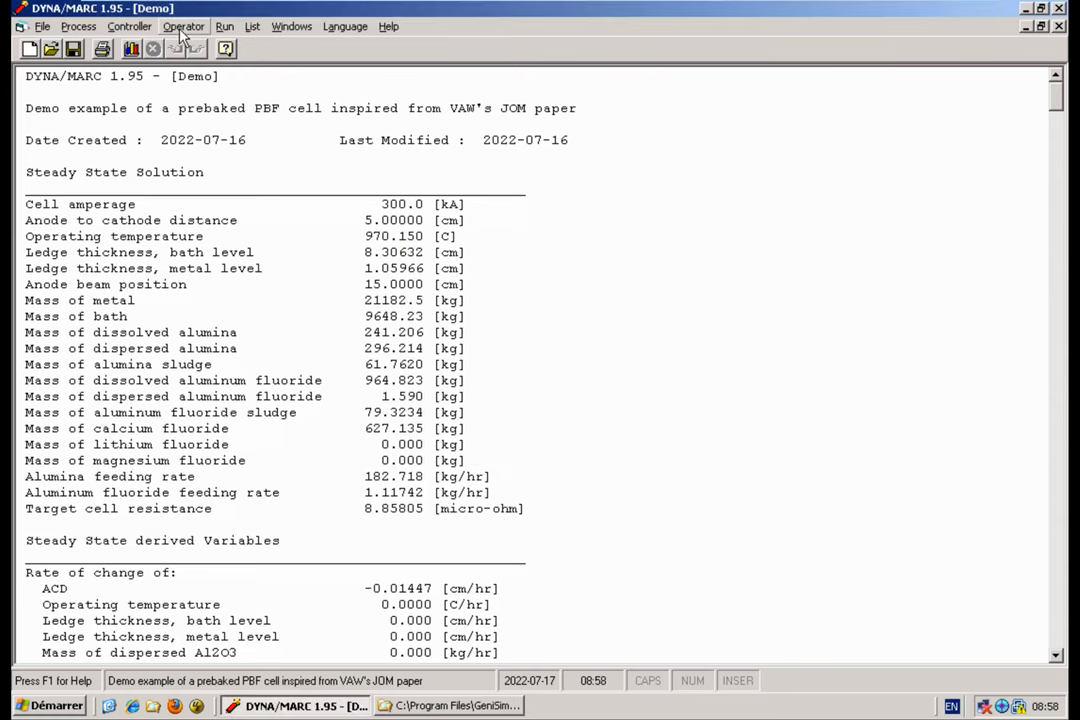
Step: Show the Operator cover thickness adjustment schedule, with the first entry at 7:1:0:0 (−4 cm)
left_click(184, 26)
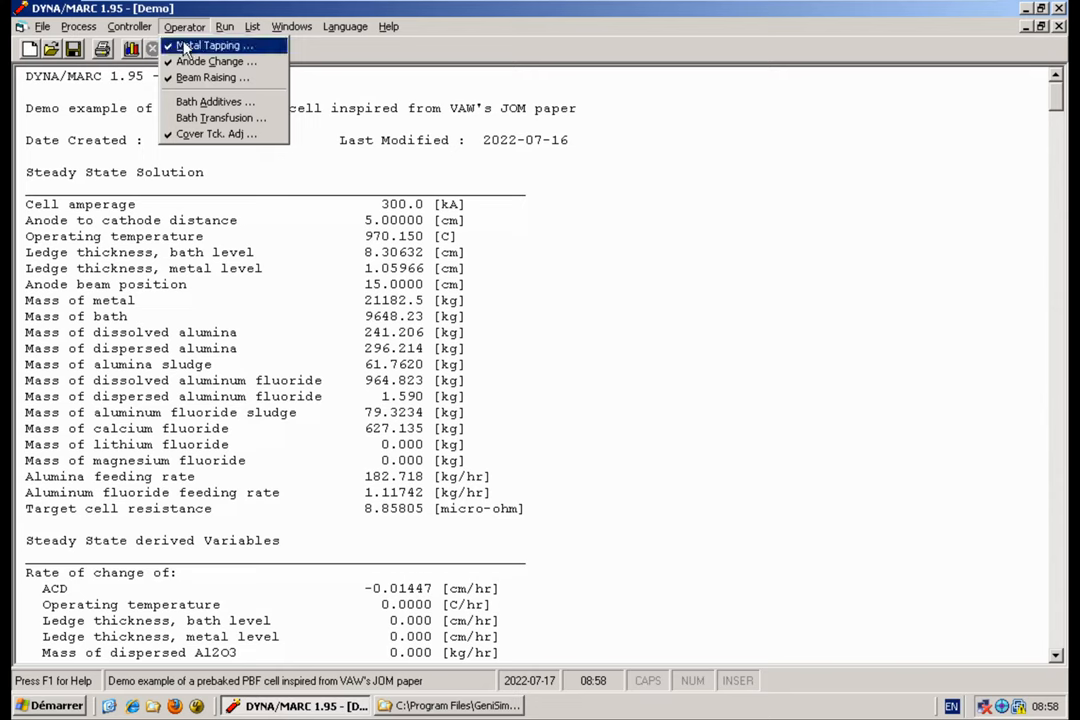
mouse_move(215, 134)
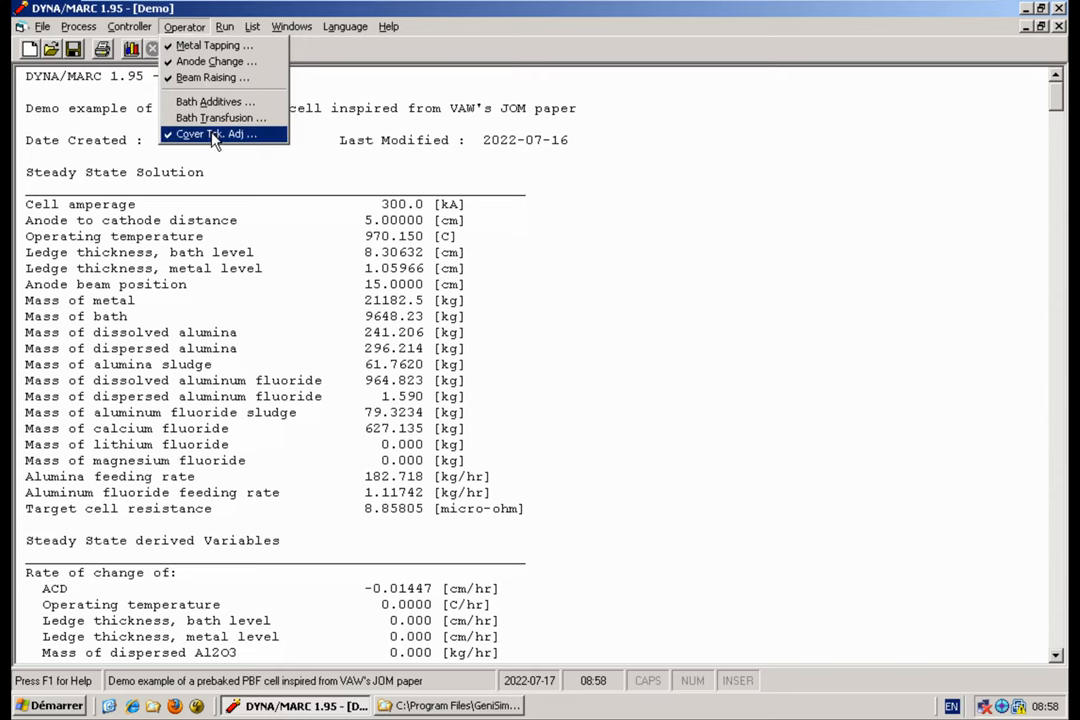
left_click(210, 133)
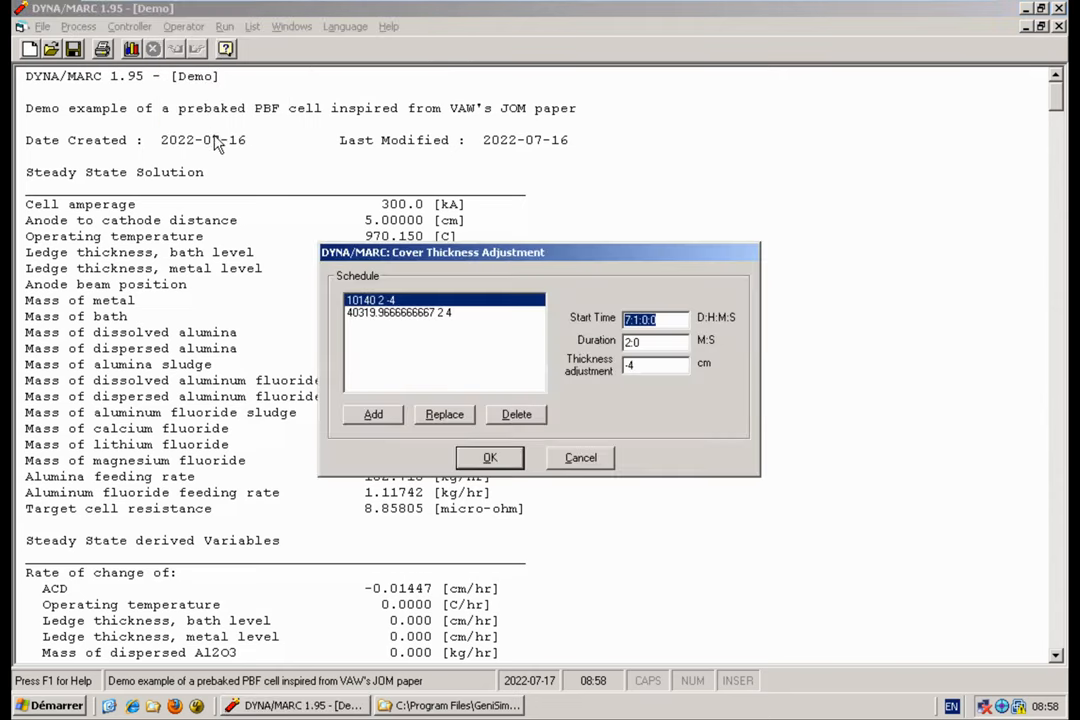
mouse_move(658, 337)
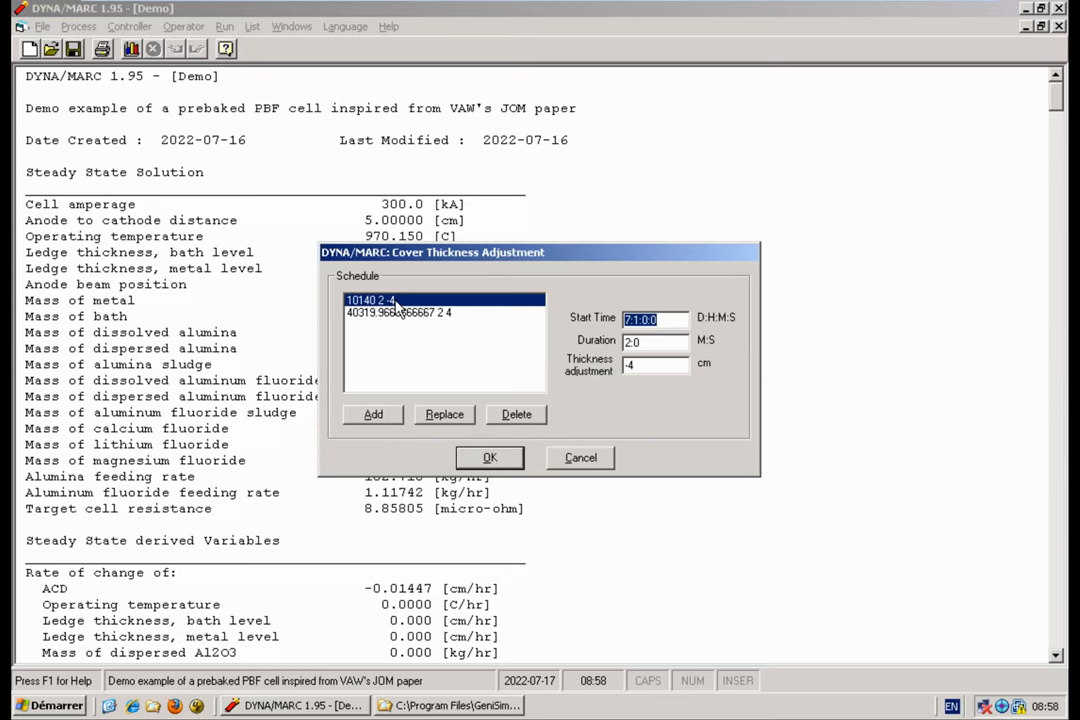
mouse_move(377, 325)
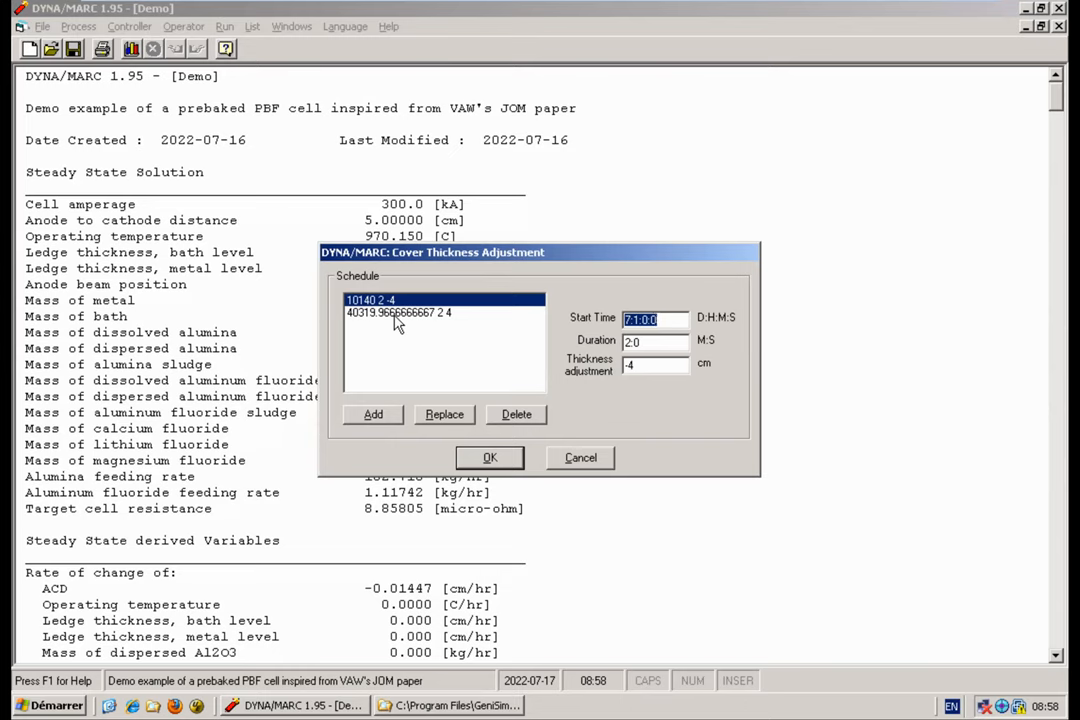
mouse_move(501, 466)
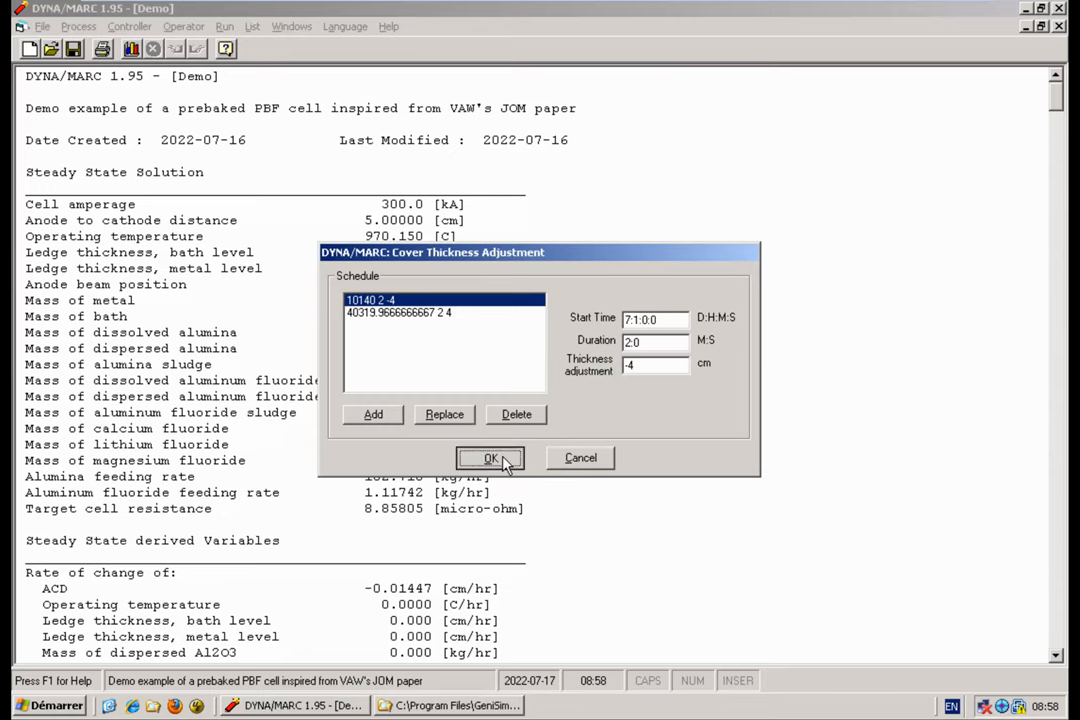
Step: Accept the cover schedule, solve the steady state, and accept the 28-day dynamic settings for Run 19
left_click(490, 458)
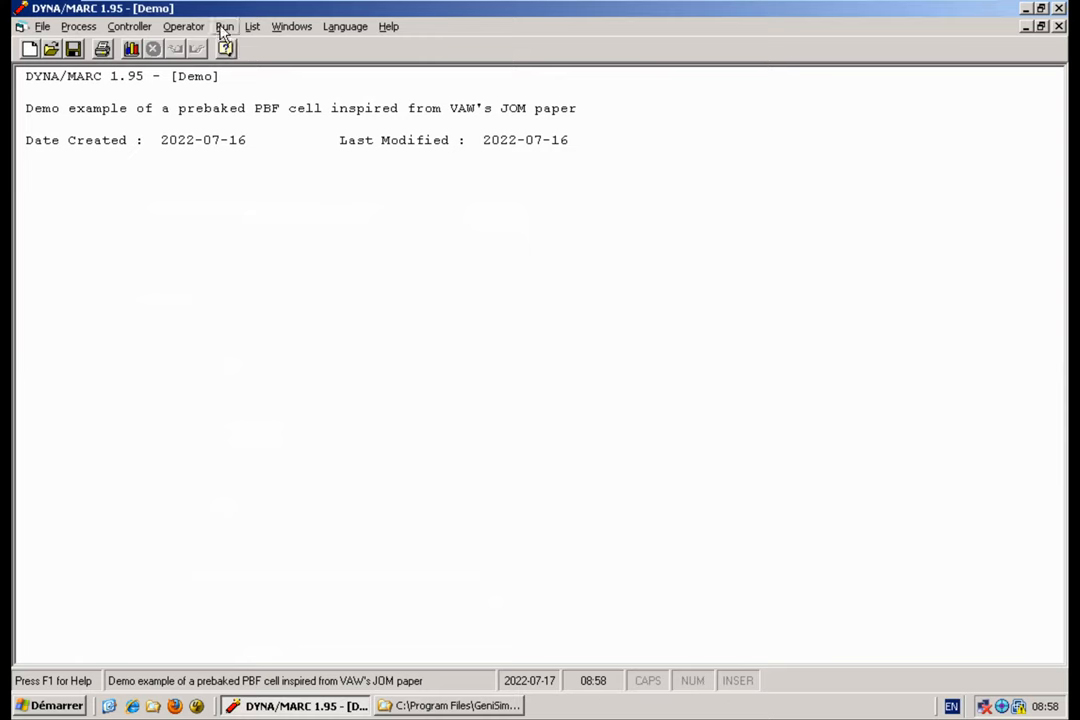
left_click(225, 26)
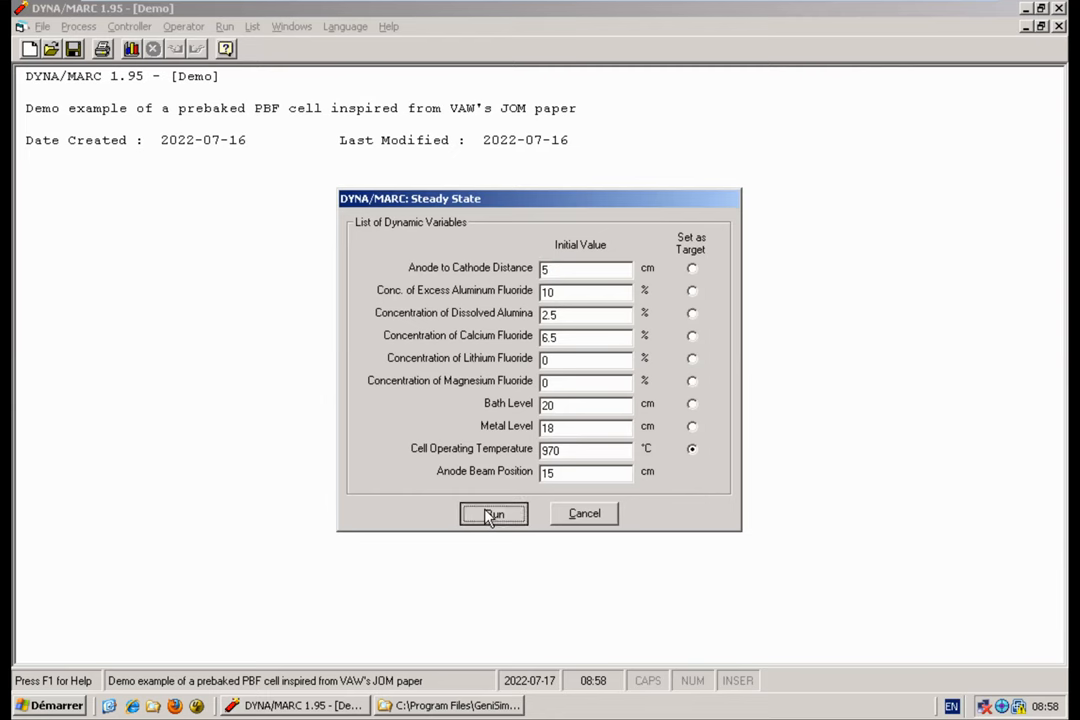
left_click(492, 513)
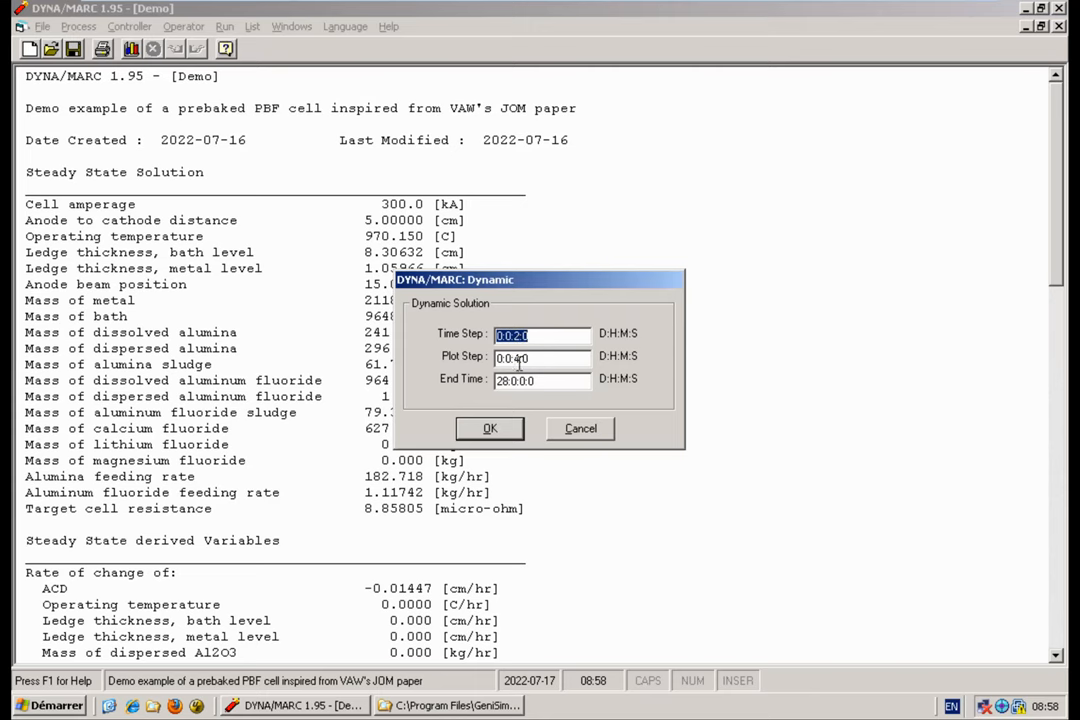
left_click(489, 428)
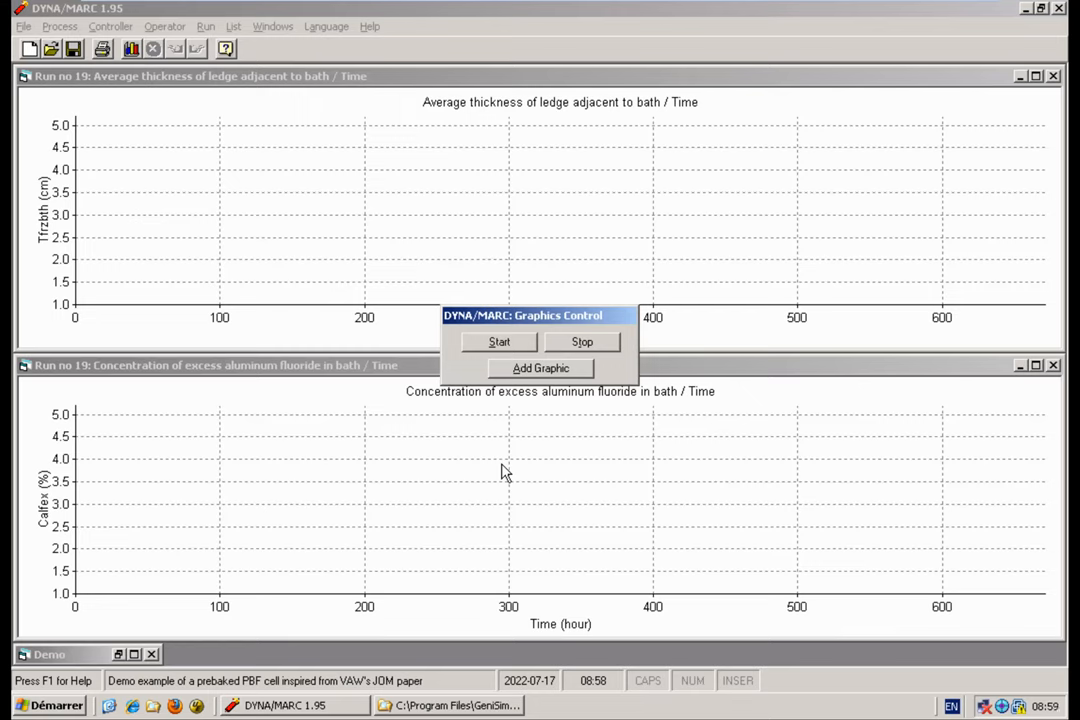
mouse_move(501, 470)
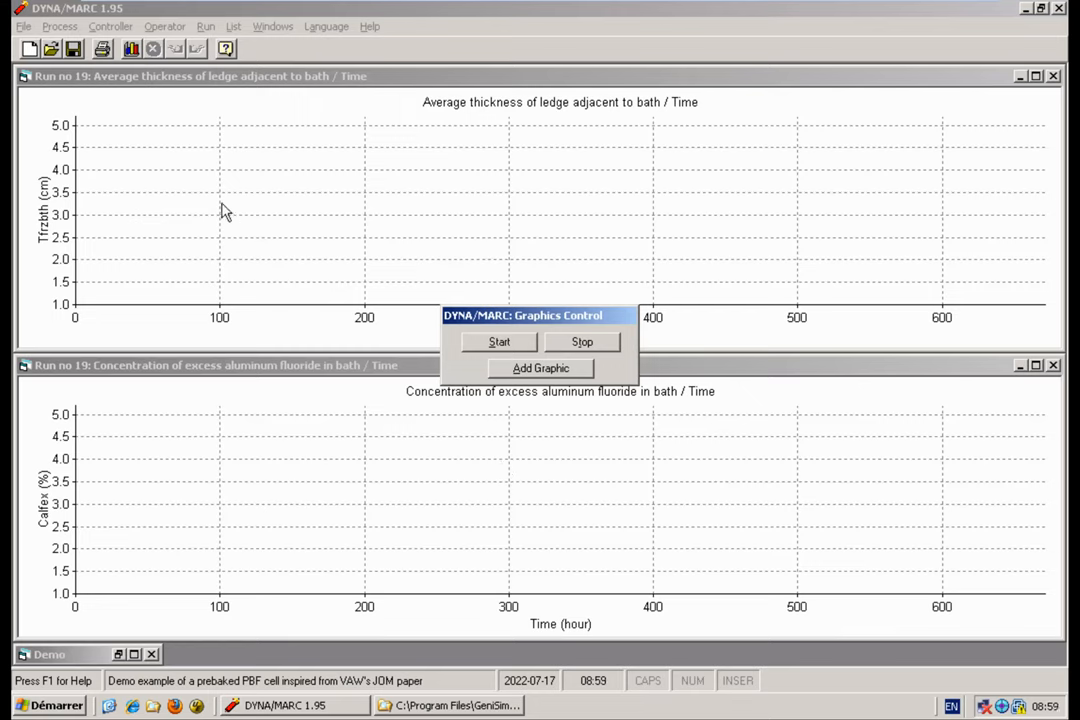
mouse_move(155, 518)
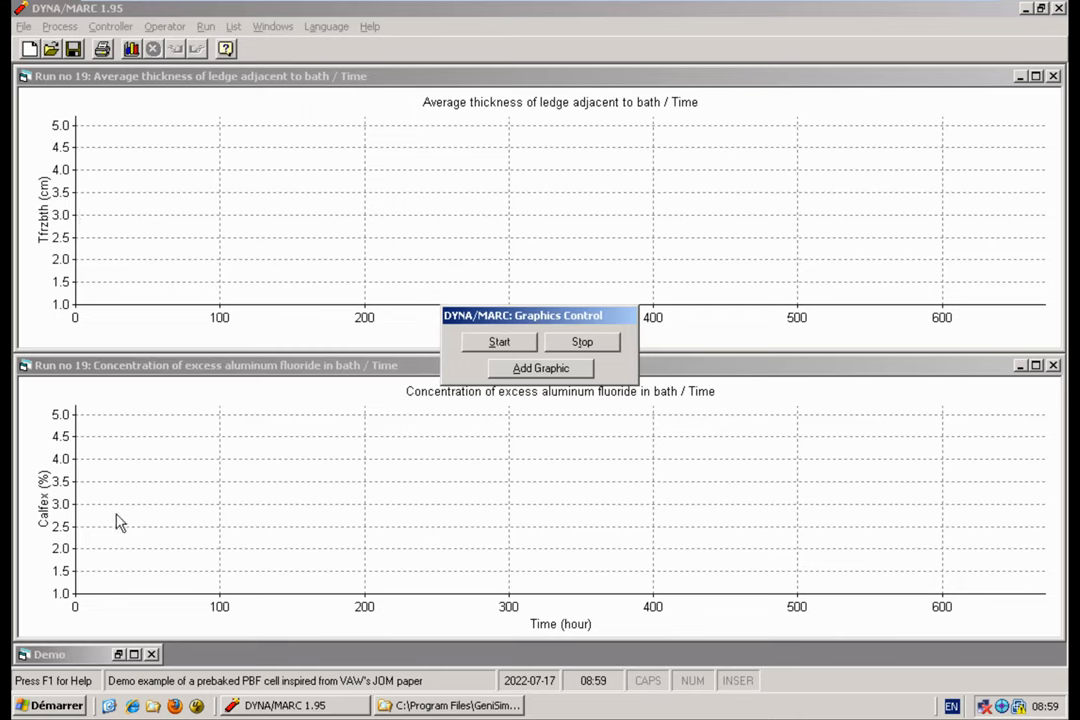
mouse_move(478, 367)
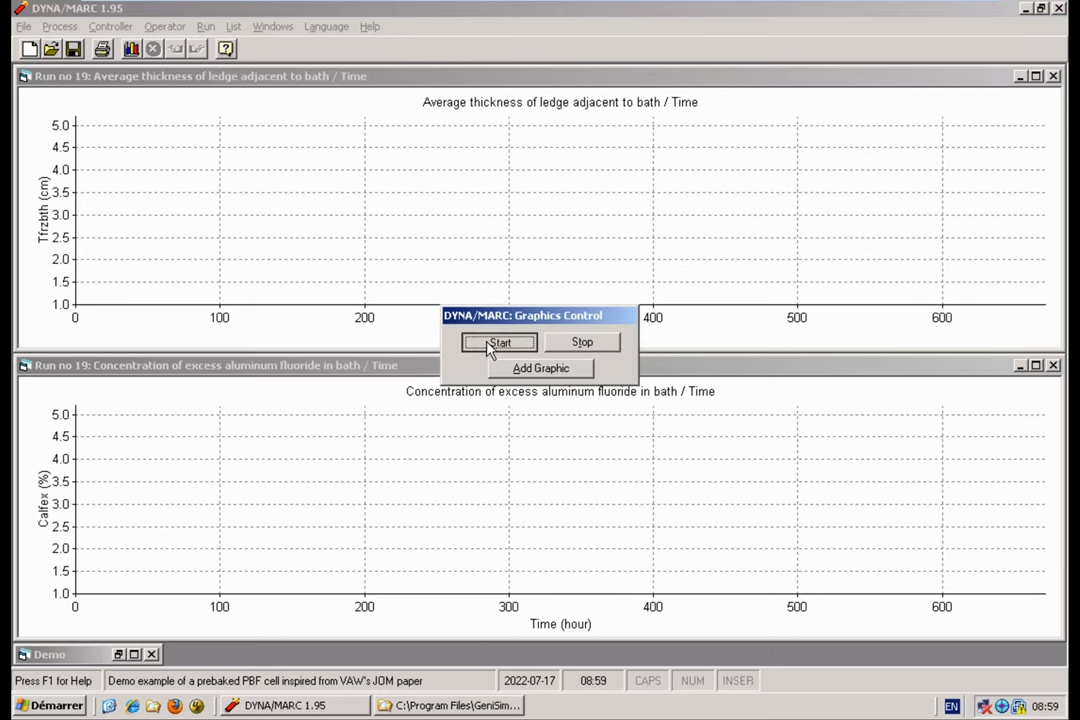
Step: Start Run 19 plotting ledge thickness and excess AlF3 over about 670 hours
left_click(500, 342)
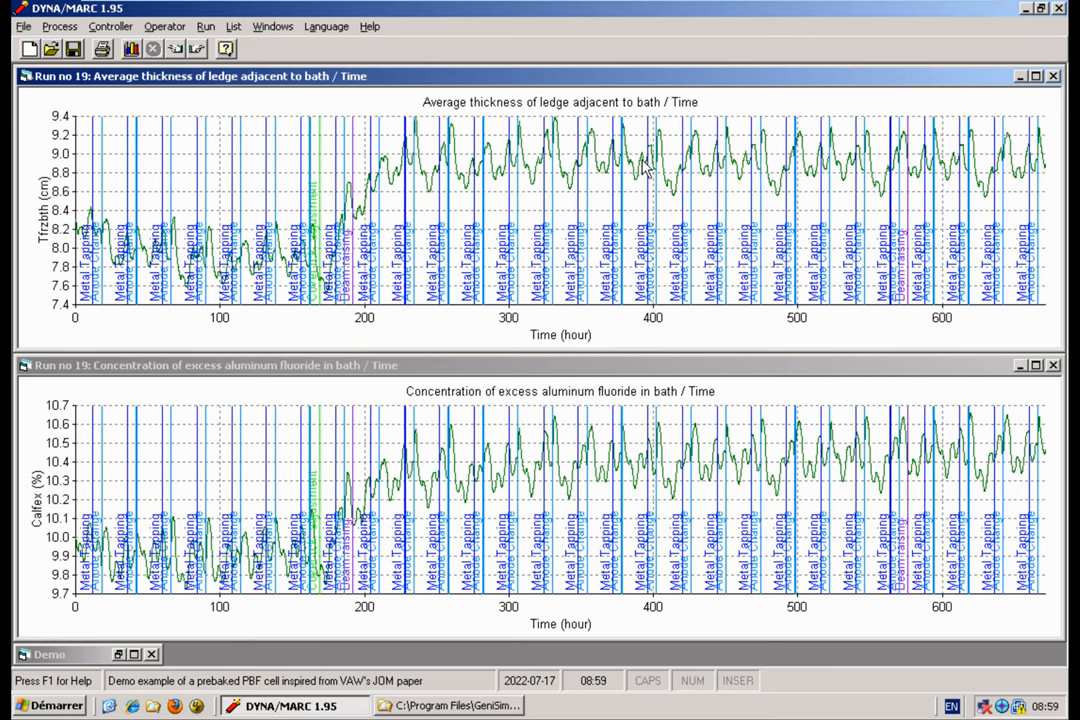
mouse_move(450, 163)
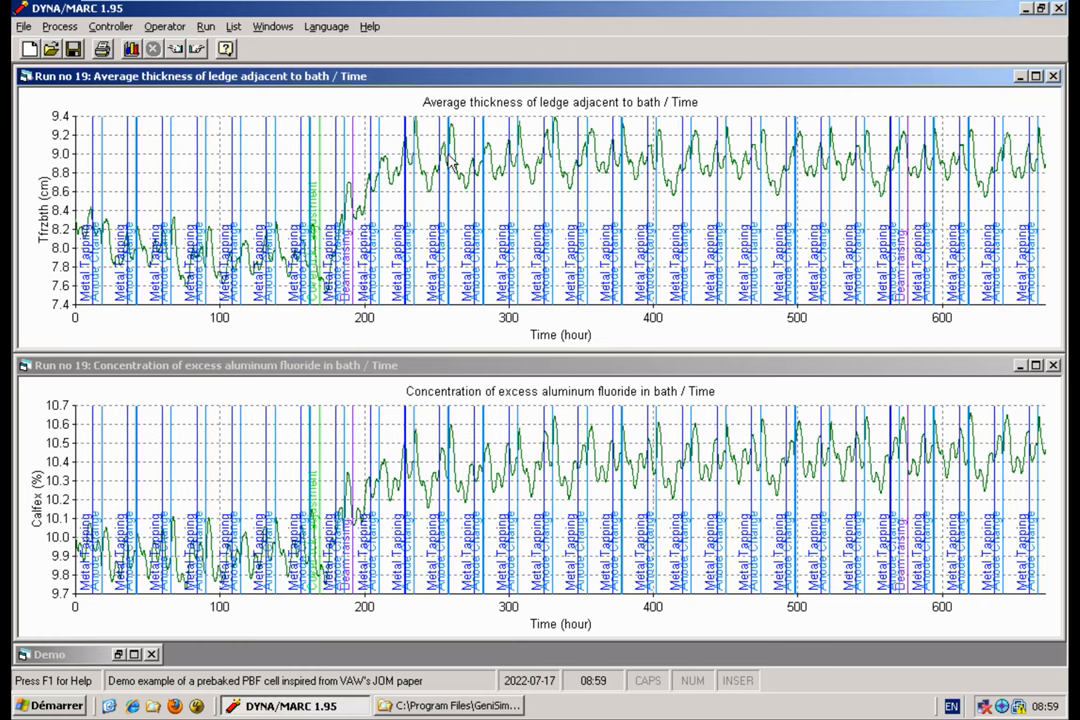
mouse_move(400, 178)
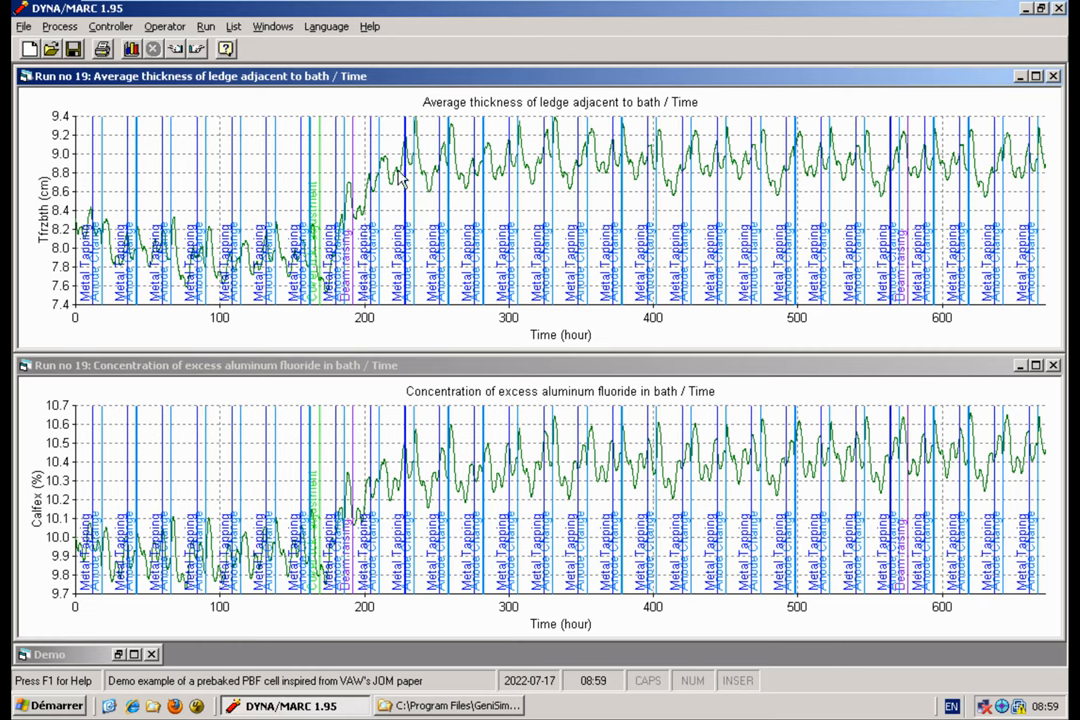
mouse_move(385, 543)
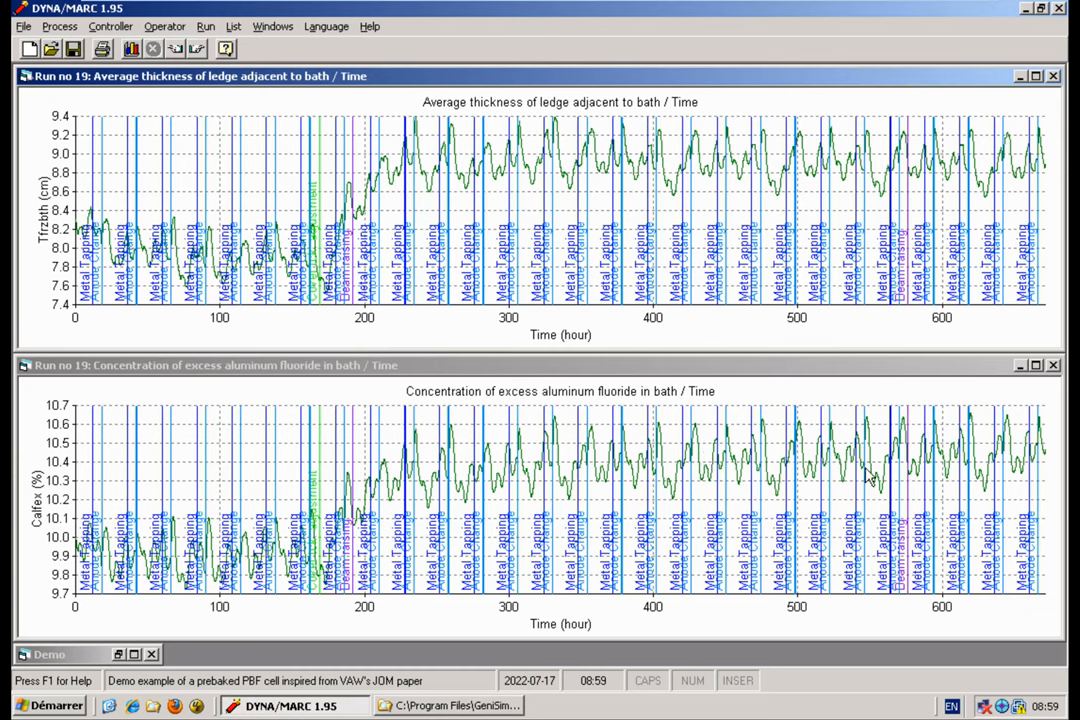
mouse_move(938, 478)
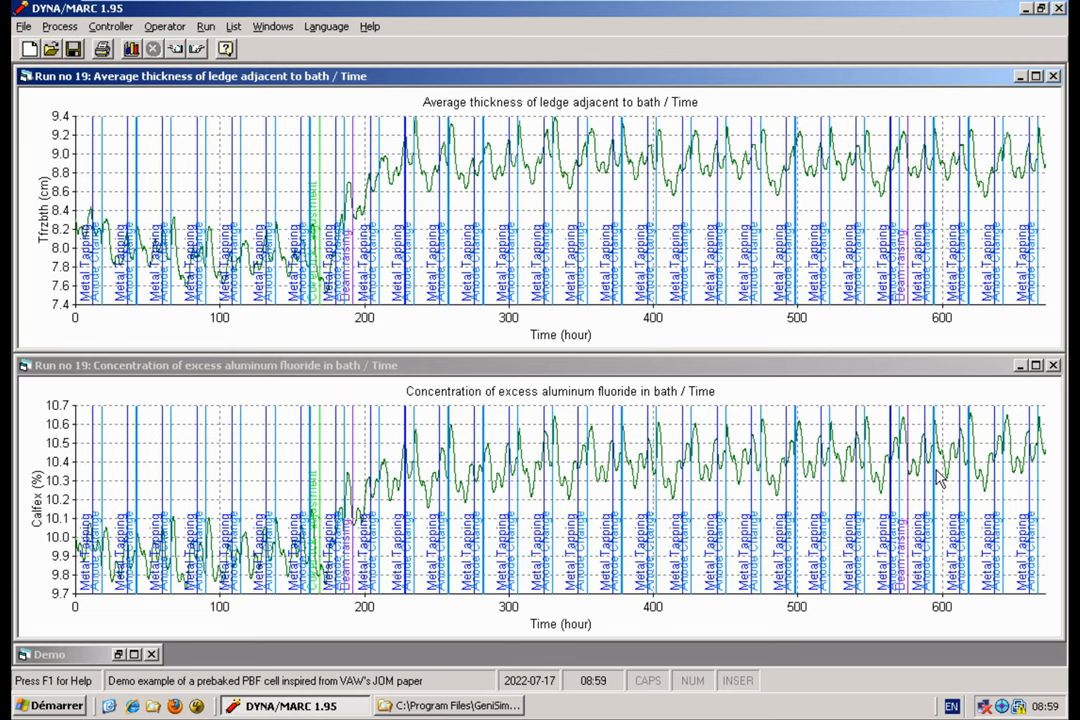
mouse_move(660, 457)
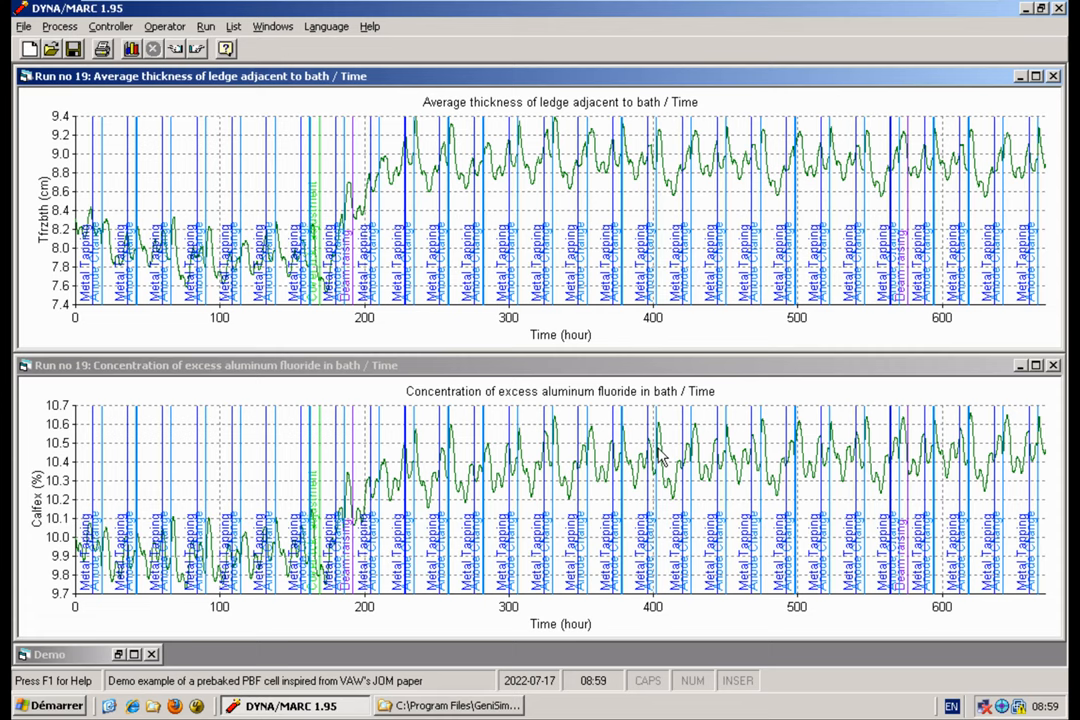
mouse_move(1060, 285)
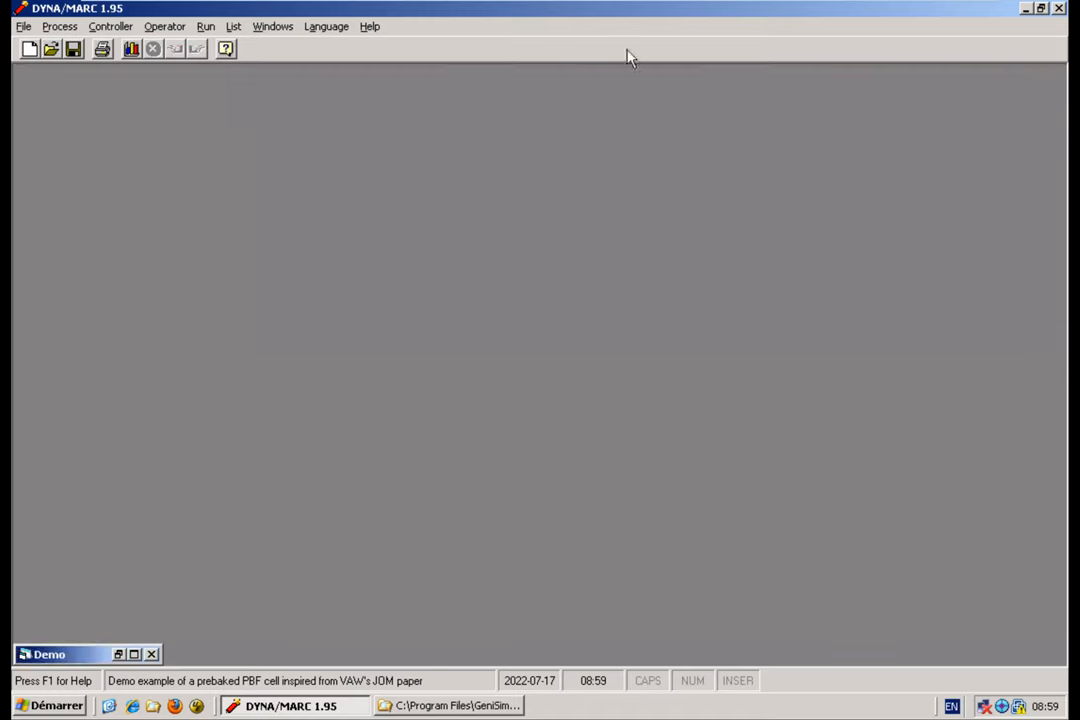
mouse_move(110, 30)
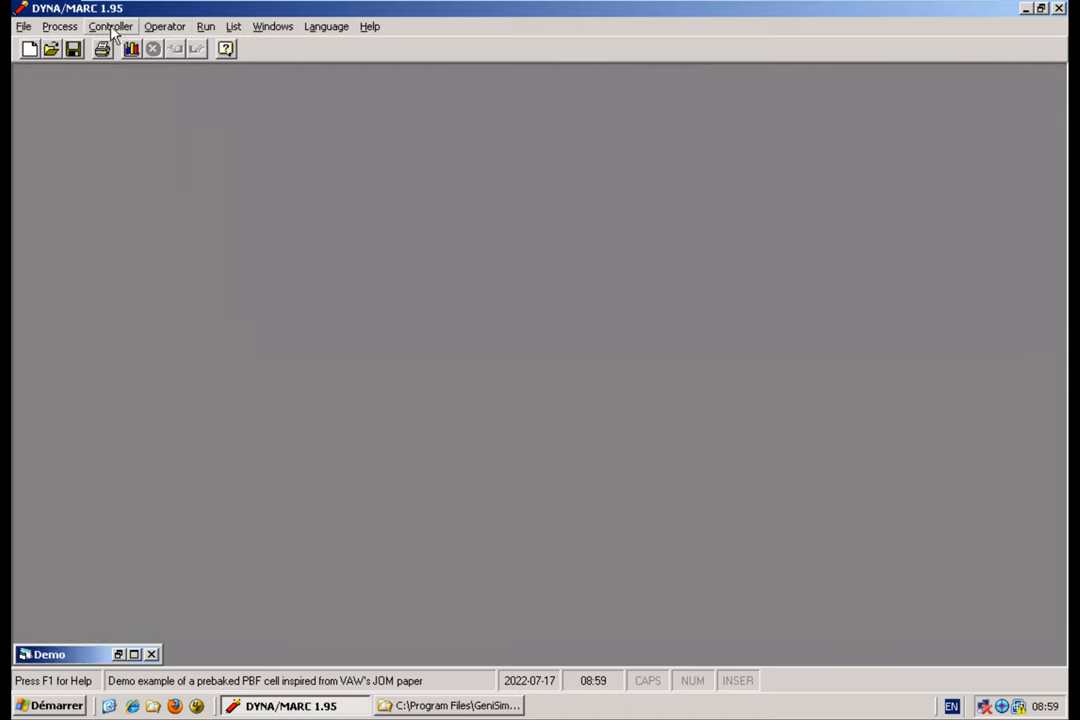
Step: Lower the Ratio Control AlF3 concentration proportional constant from 4 to 2
left_click(111, 26)
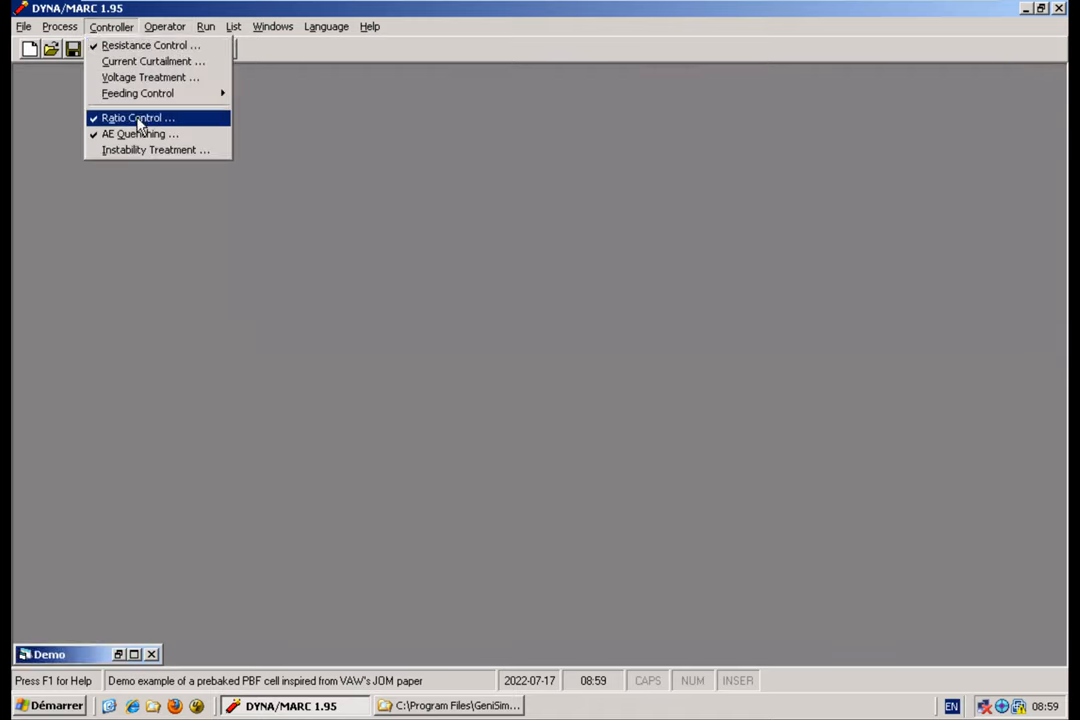
left_click(138, 118)
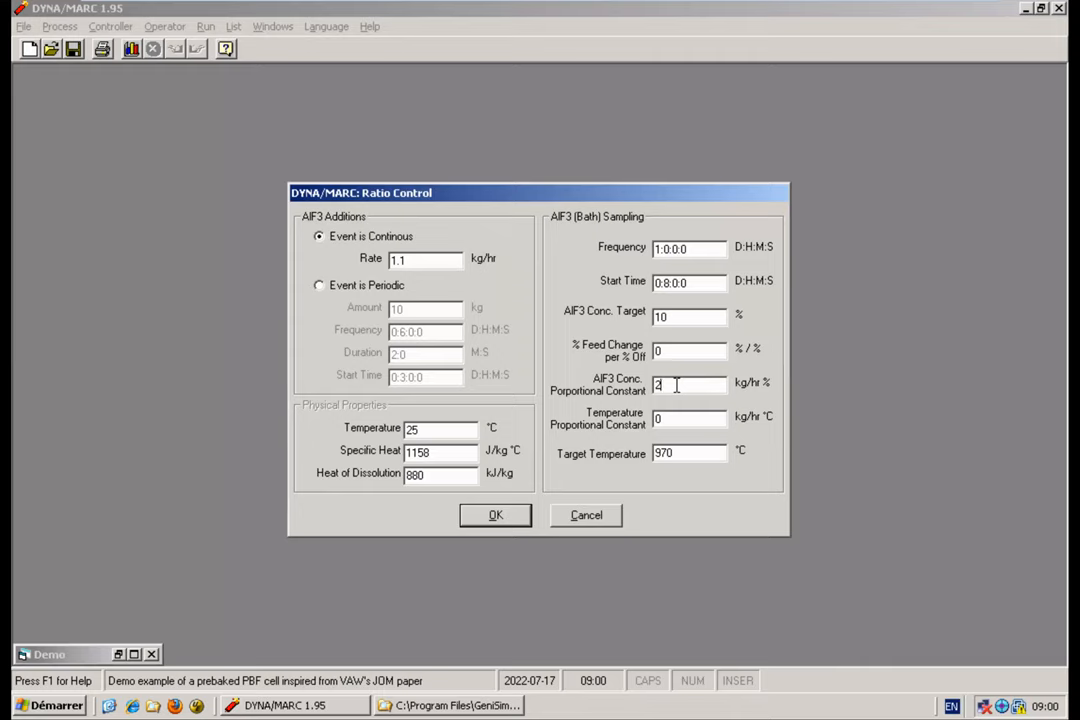
mouse_move(472, 557)
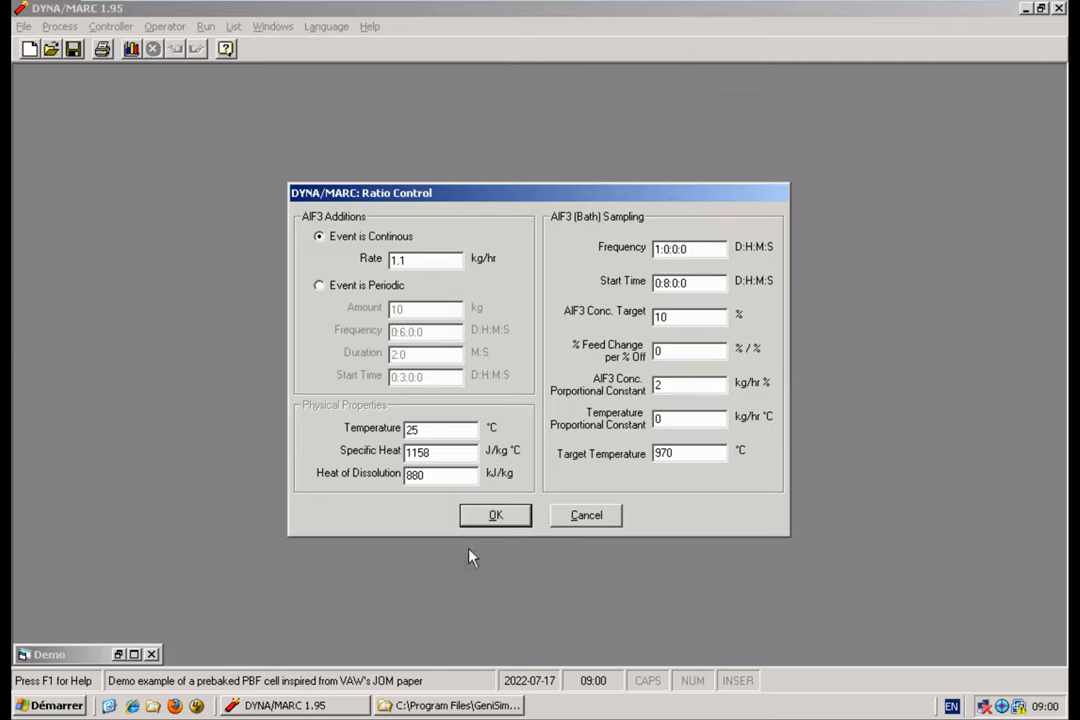
left_click(495, 515)
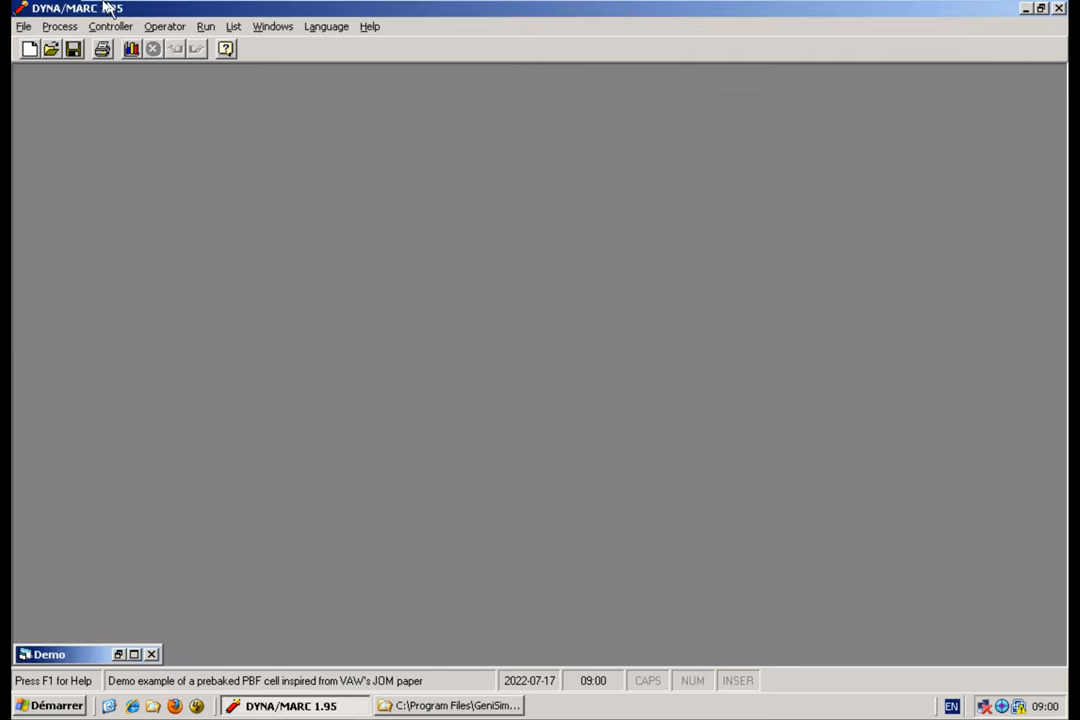
mouse_move(206, 26)
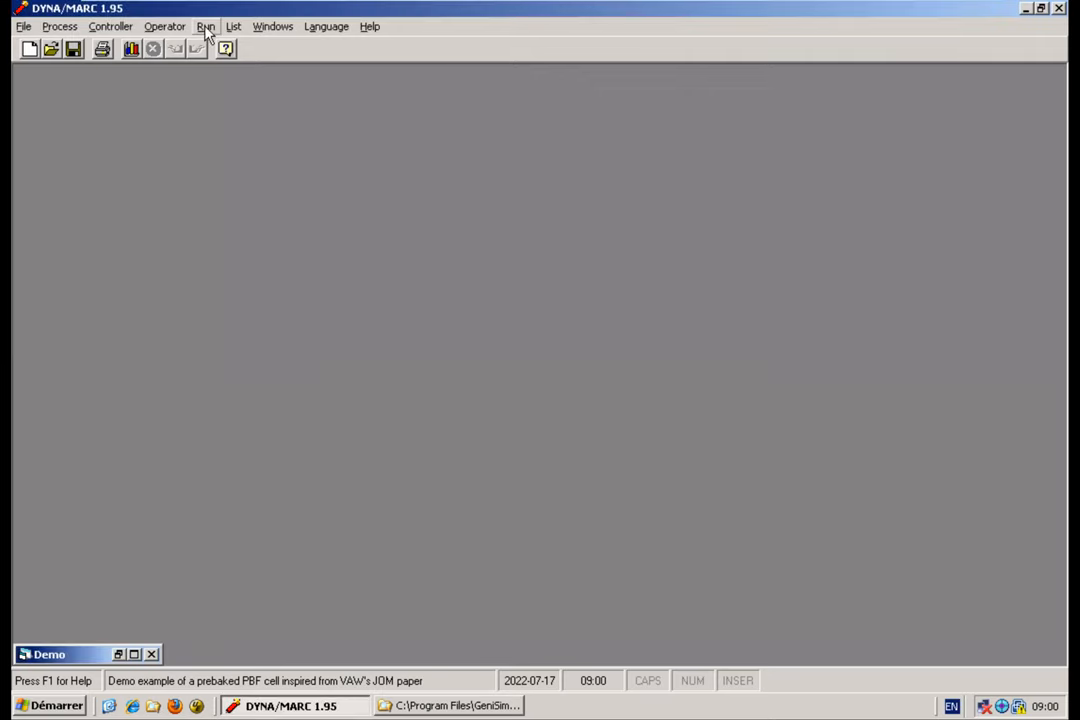
Step: Solve the steady state and run the 28-day Run 20, plotting ledge thickness and excess AlF3
left_click(206, 26)
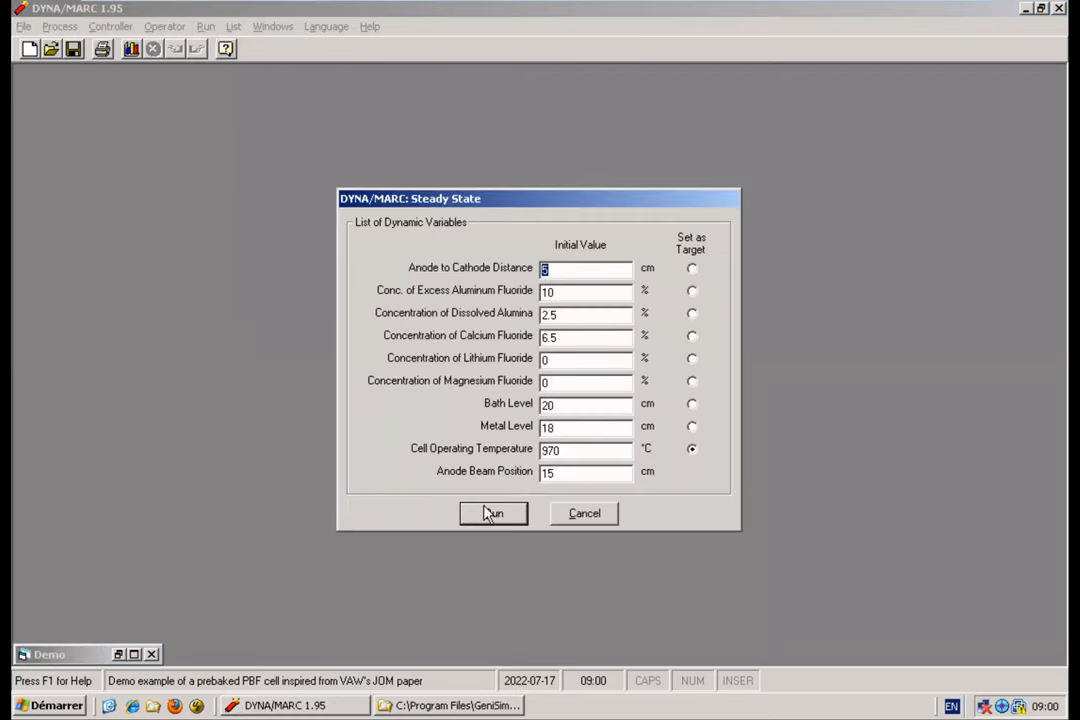
left_click(491, 513)
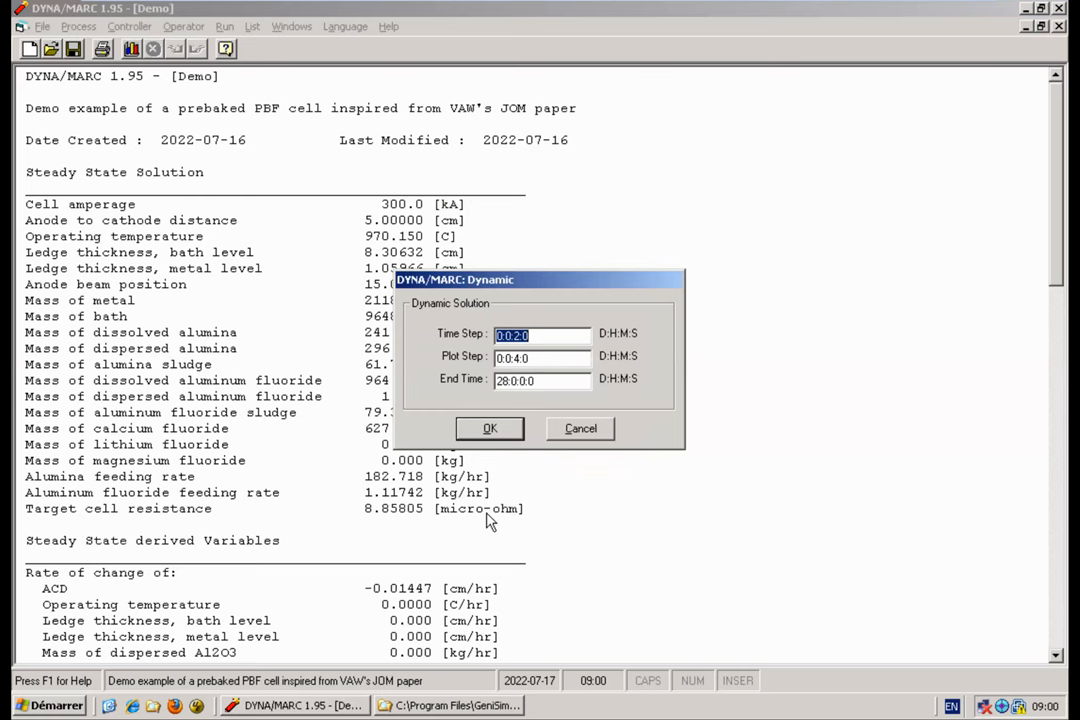
left_click(489, 428)
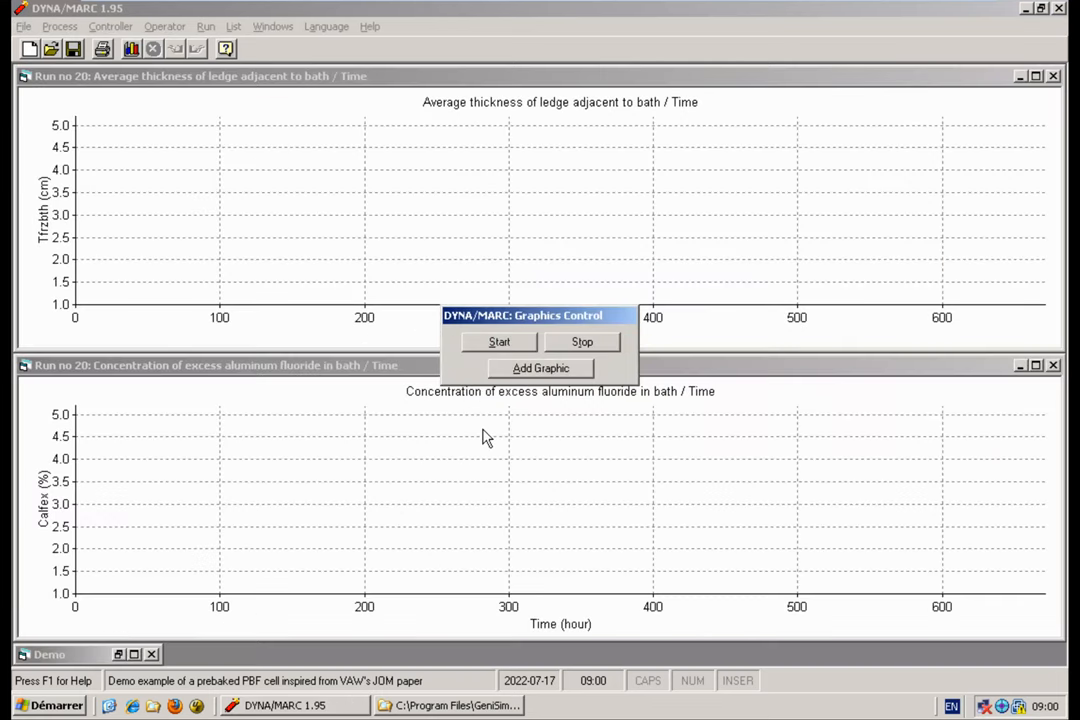
left_click(499, 342)
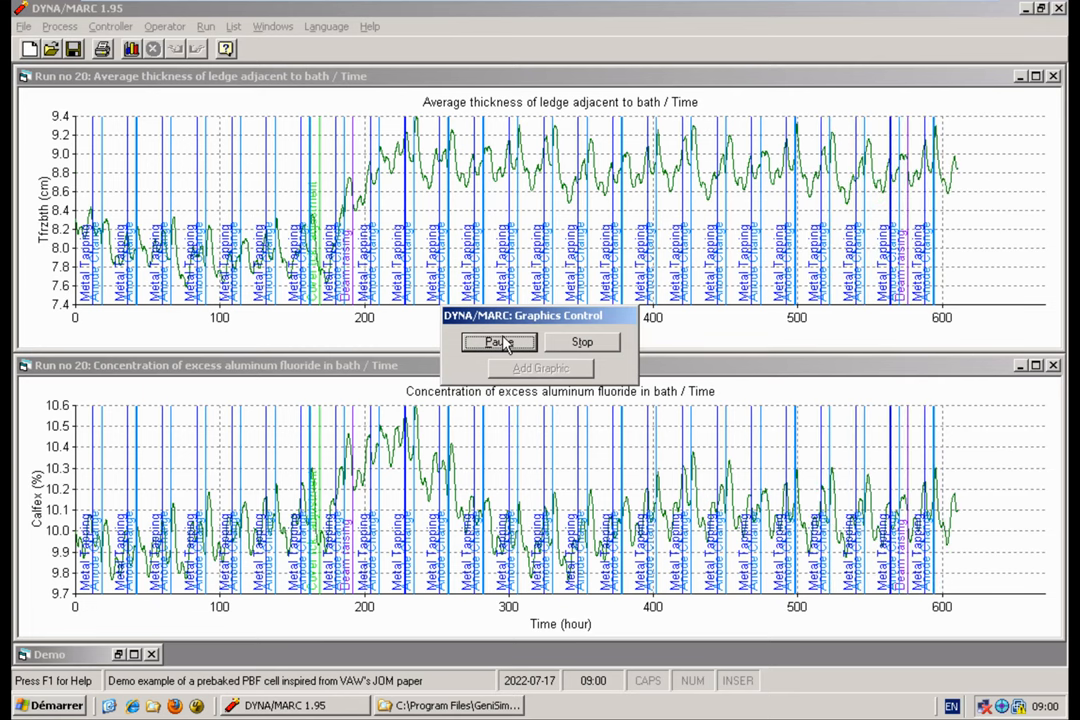
left_click(497, 342)
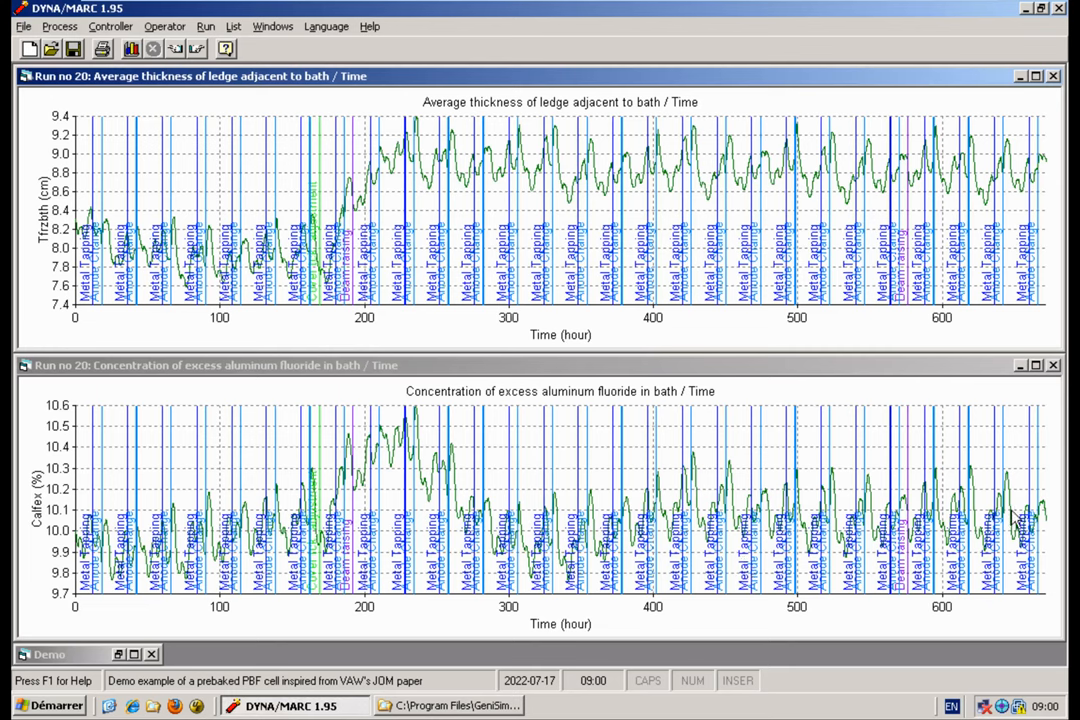
mouse_move(990, 513)
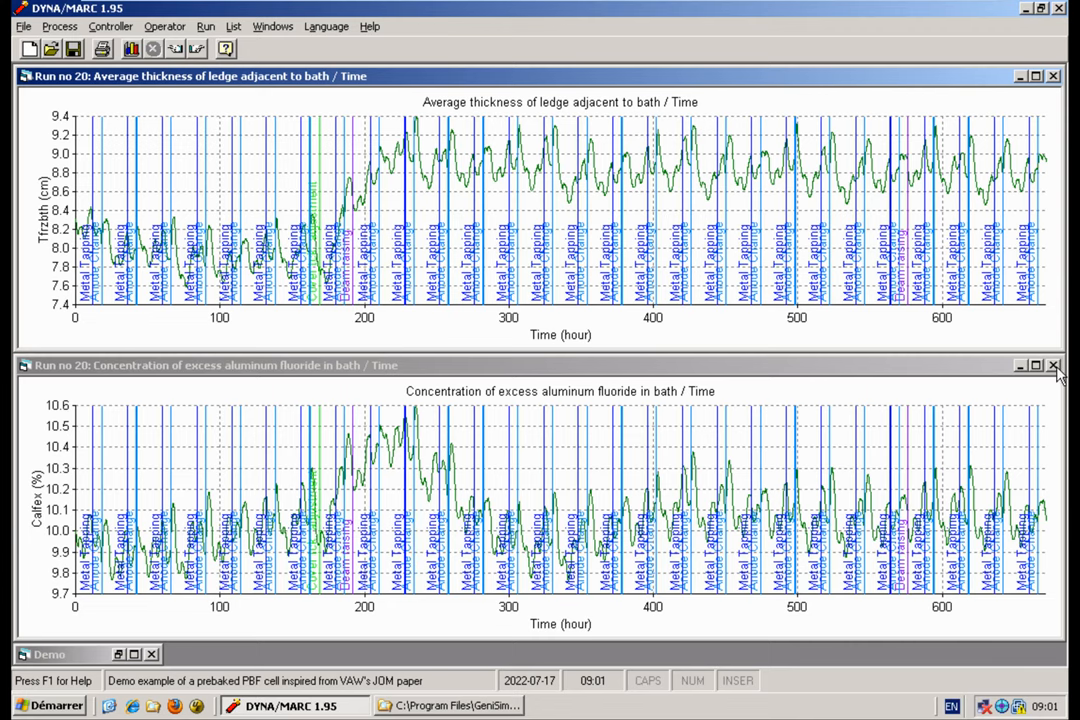
Step: Close the Run 20 plots and set the AlF3 ratio-control proportional constant to 4
left_click(1053, 365)
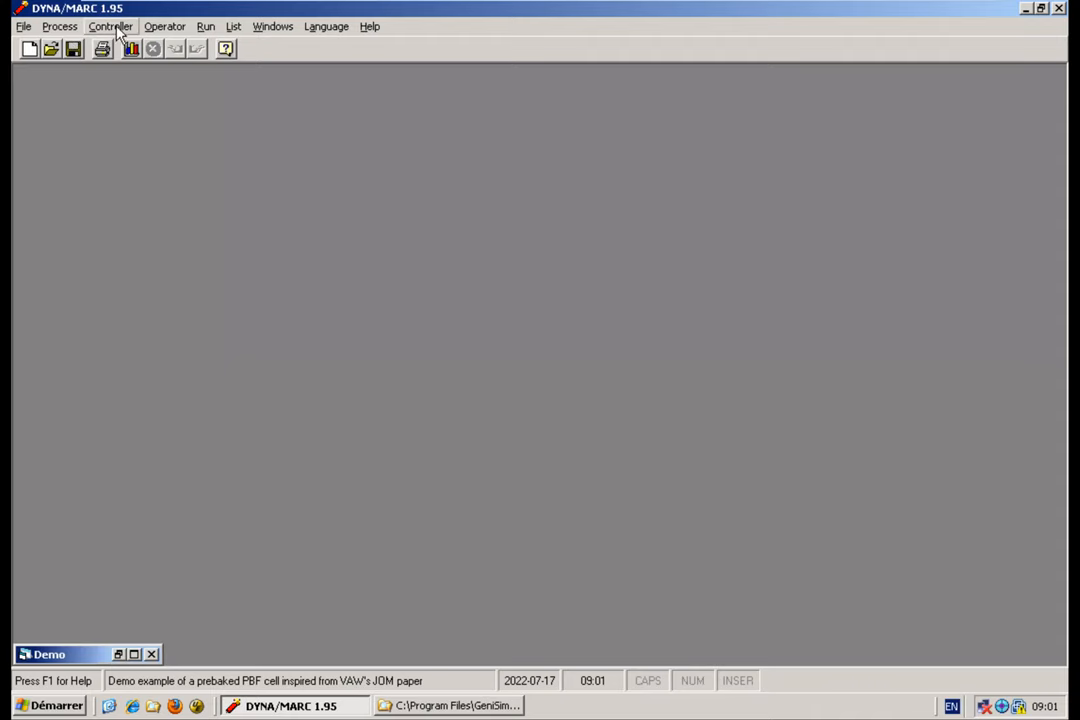
left_click(110, 26)
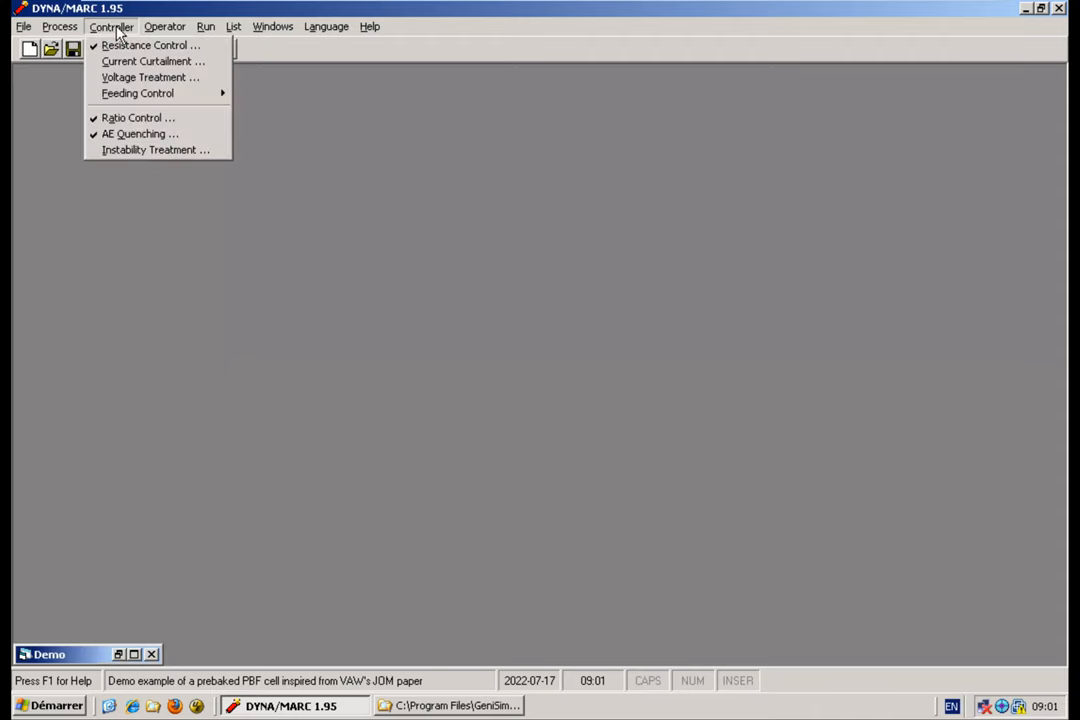
left_click(137, 117)
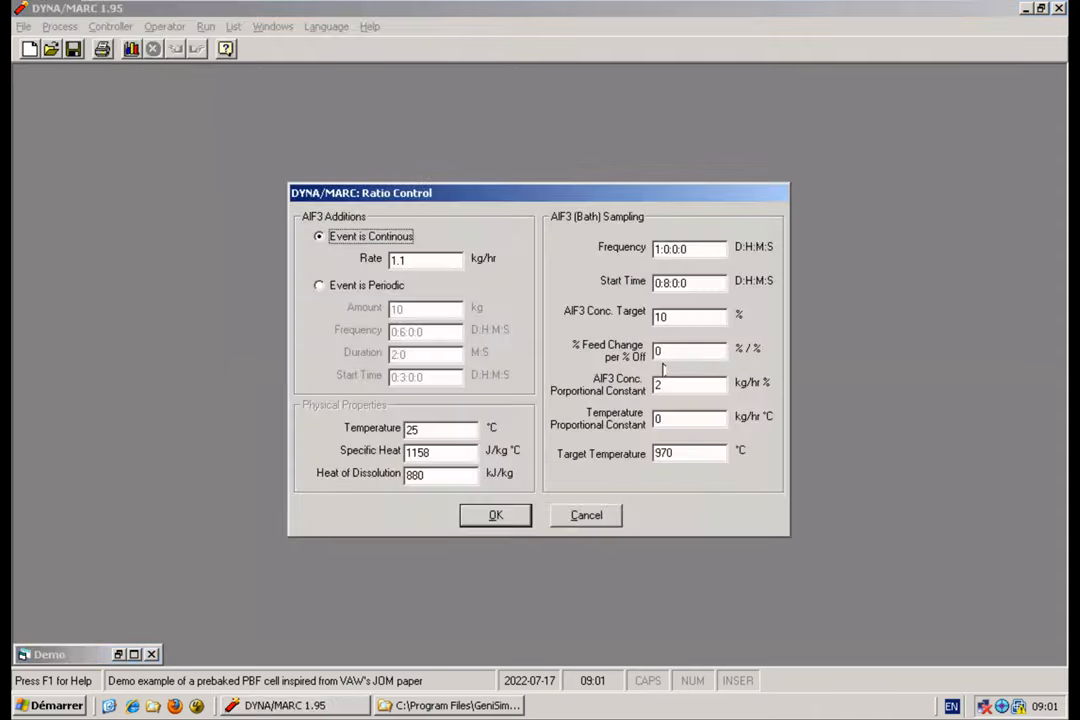
triple_click(688, 384)
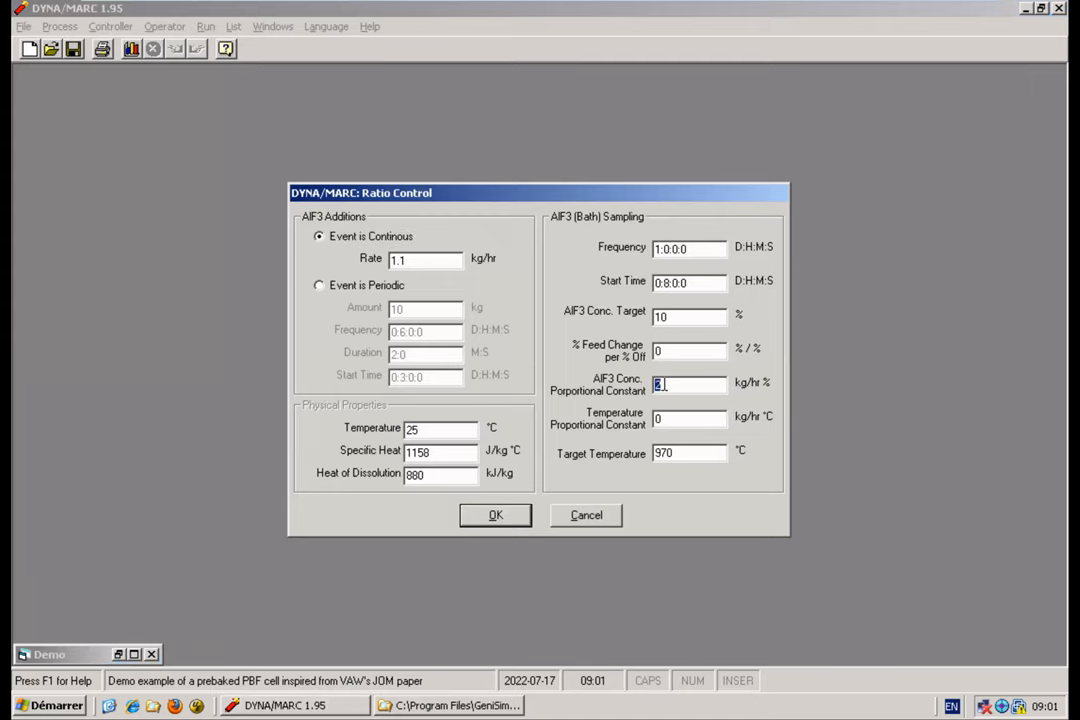
type("4")
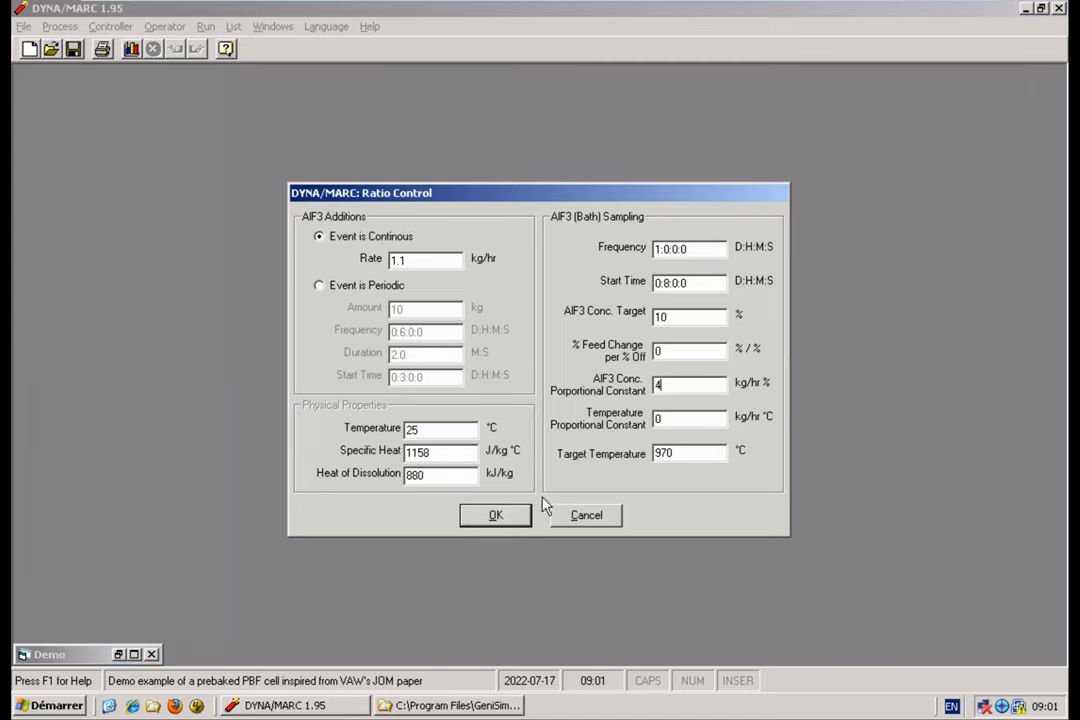
left_click(495, 515)
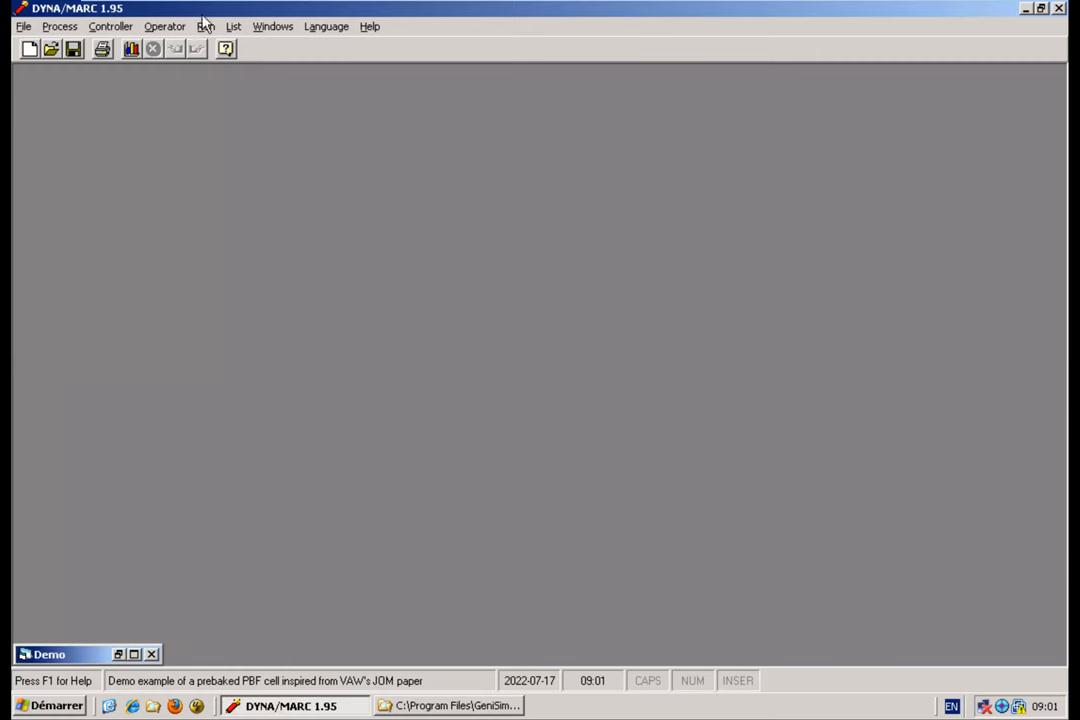
Step: Launch the 28-day dynamic Run 21, plotting ledge thickness and excess AlF3
left_click(206, 26)
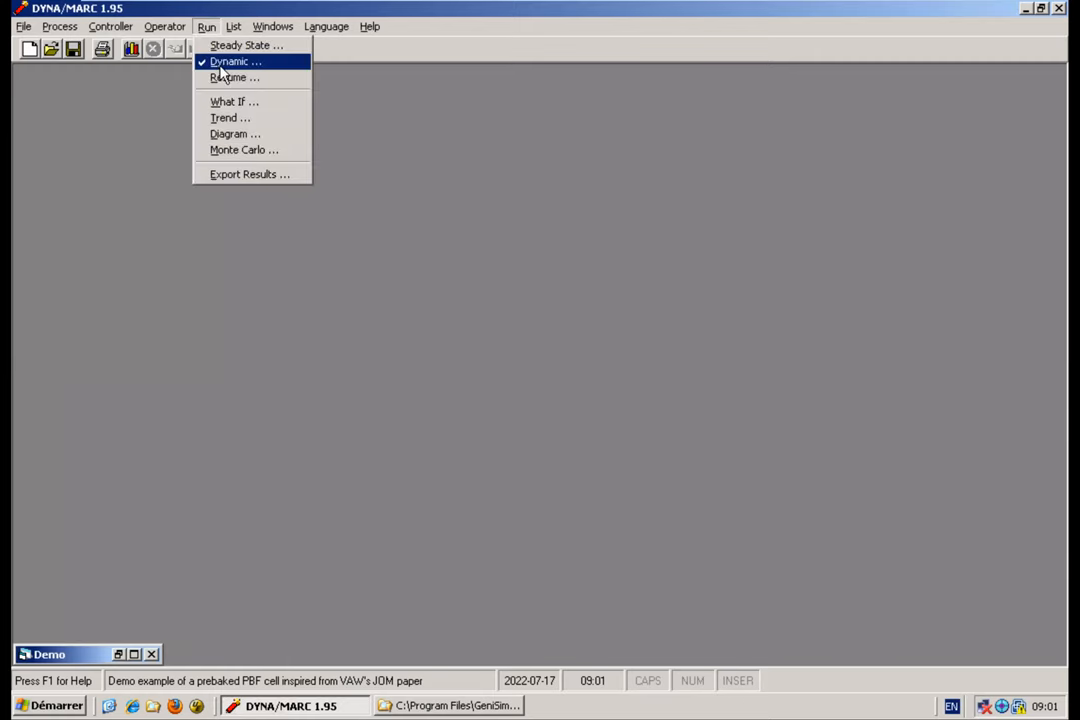
left_click(245, 45)
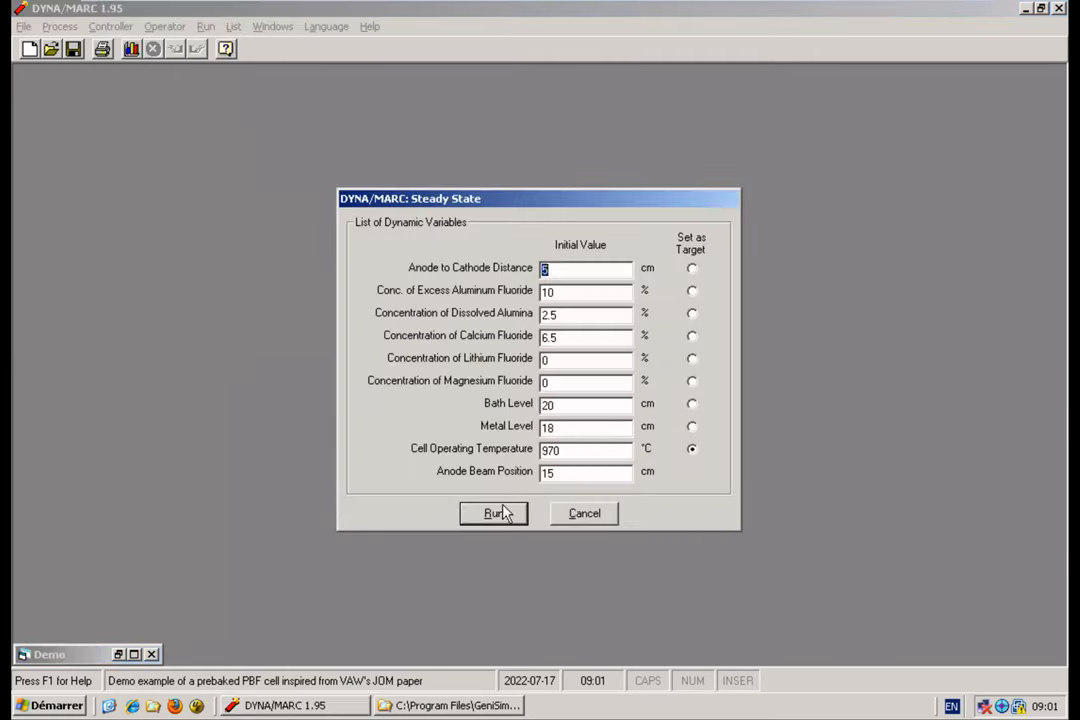
left_click(492, 513)
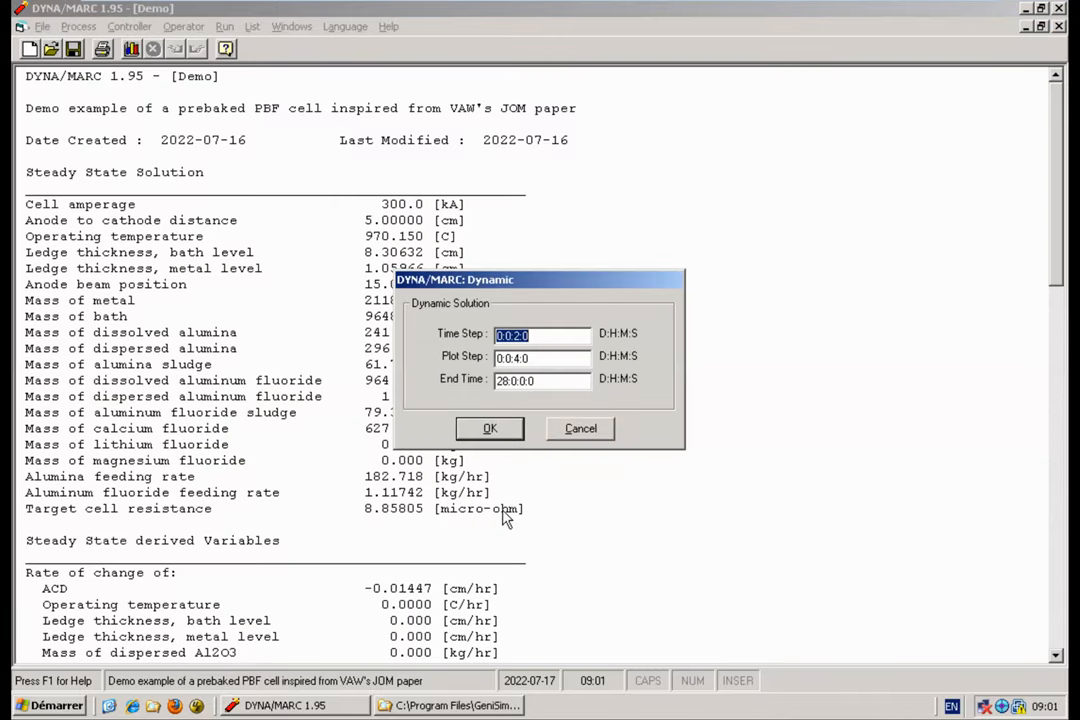
left_click(490, 428)
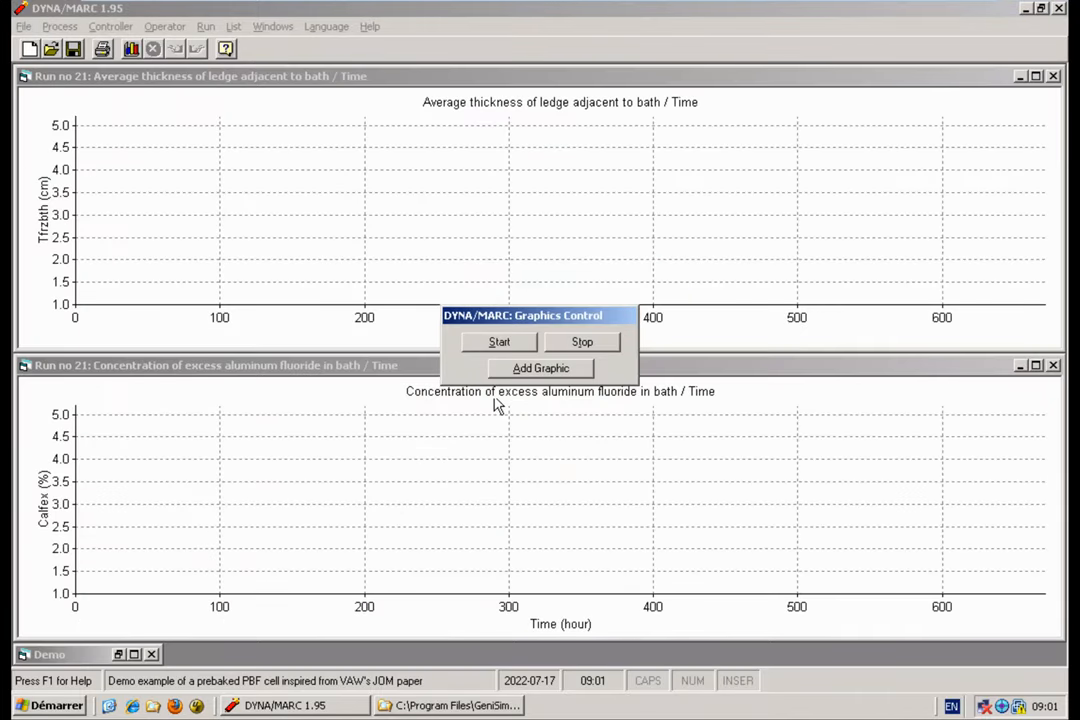
left_click(499, 342)
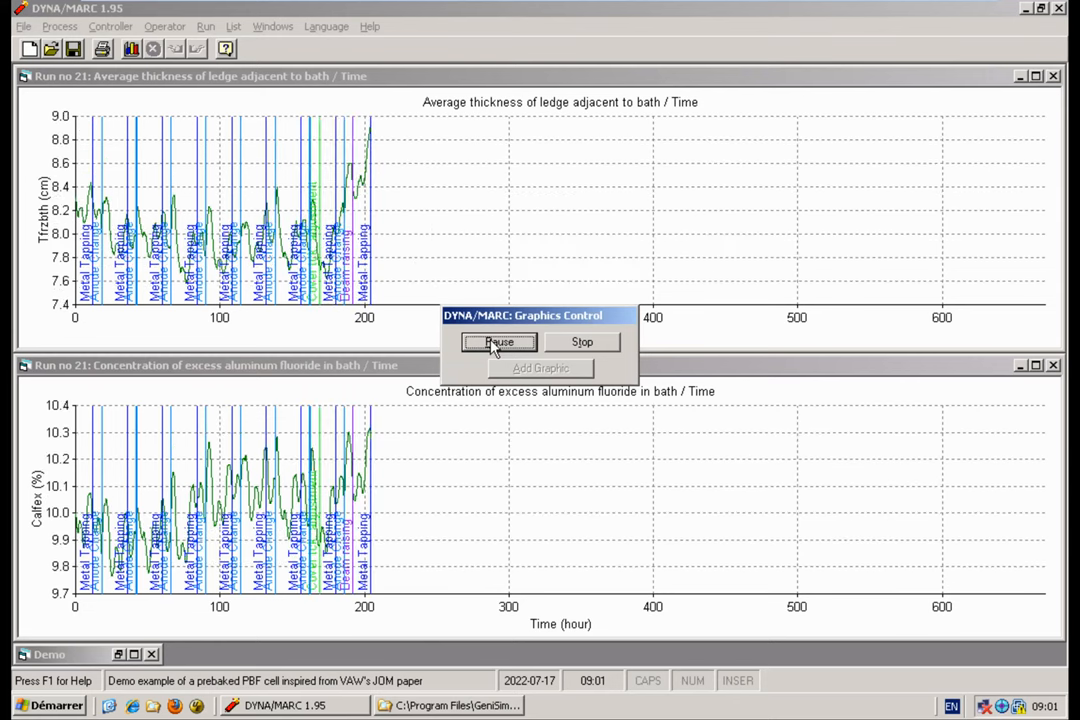